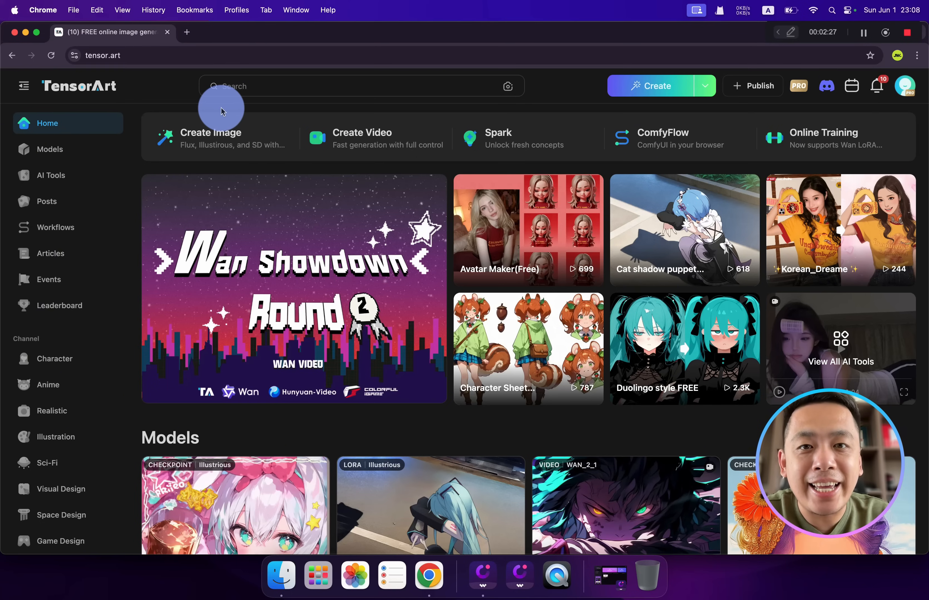
mouse_move(254, 107)
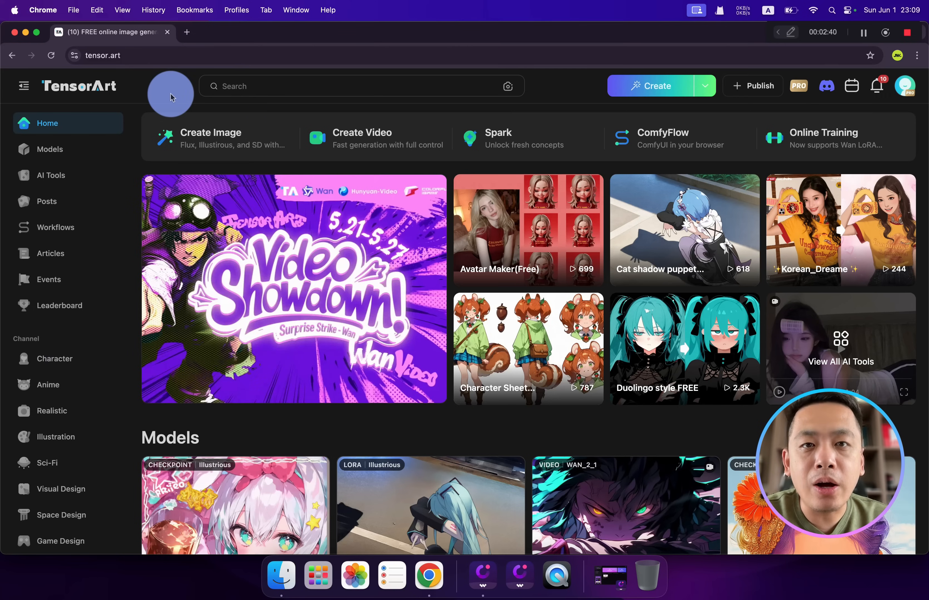
Enter the prompt 'A girl holding a coke' in the image workspace and browse base models.
click(118, 55)
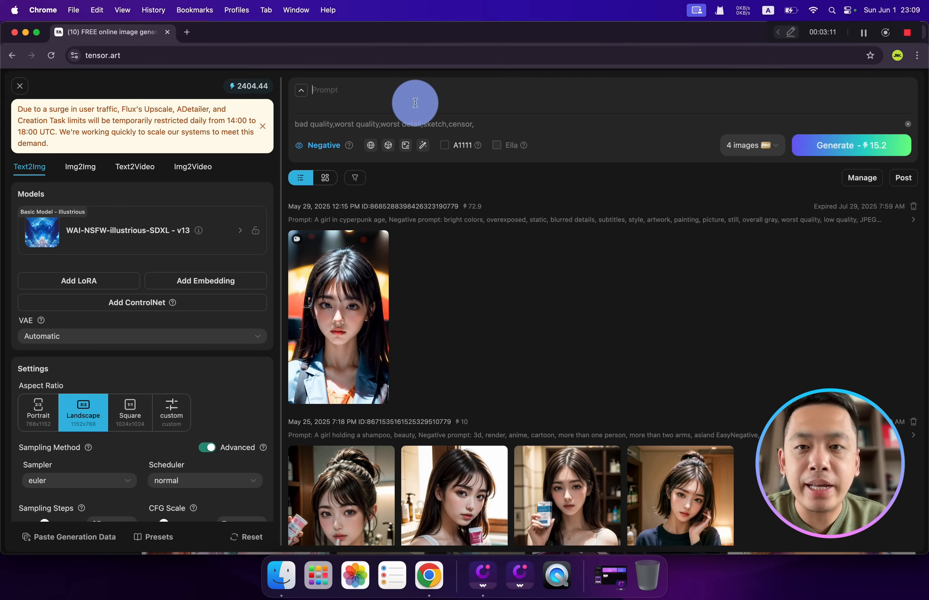
text(A girl holding a coke)
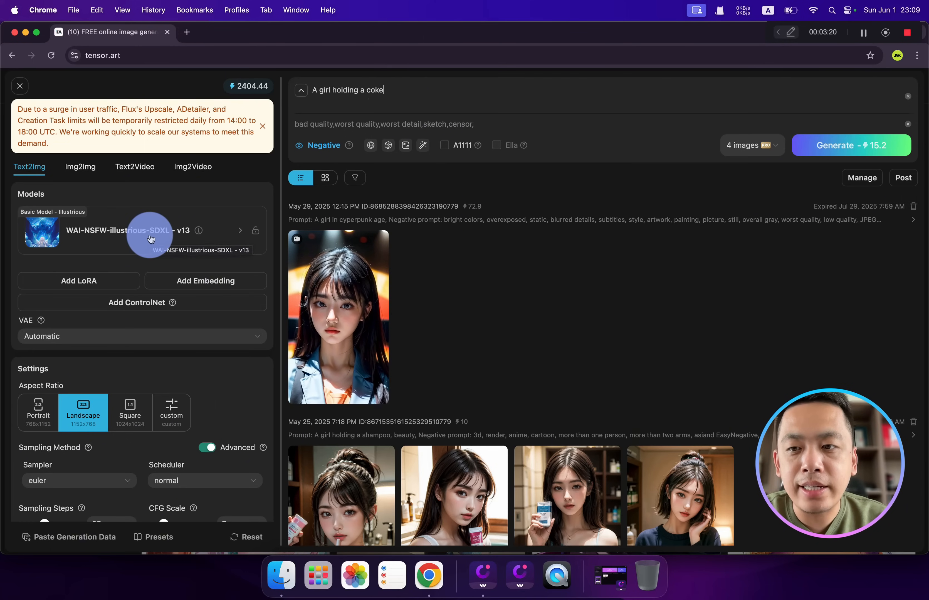
click(151, 230)
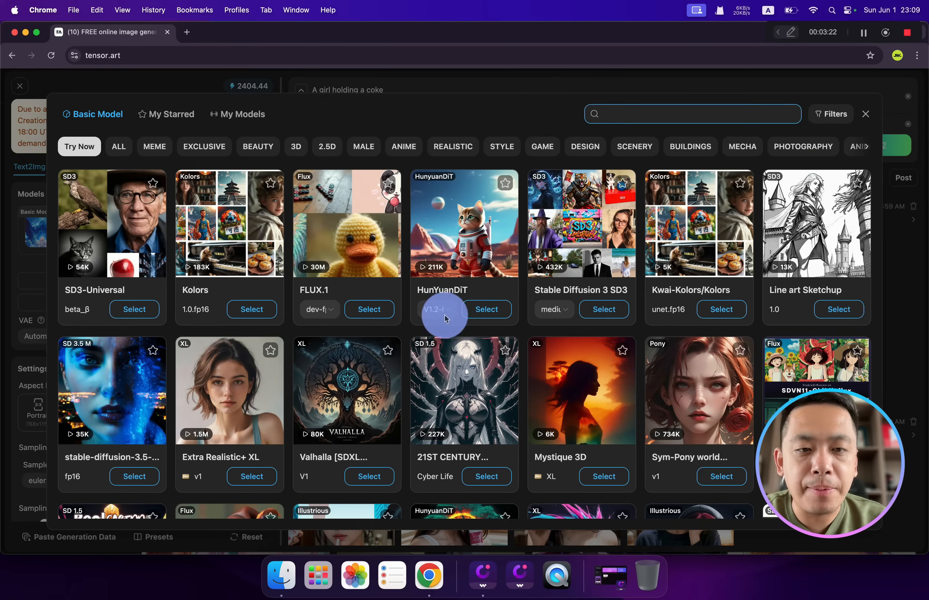
mouse_move(674, 328)
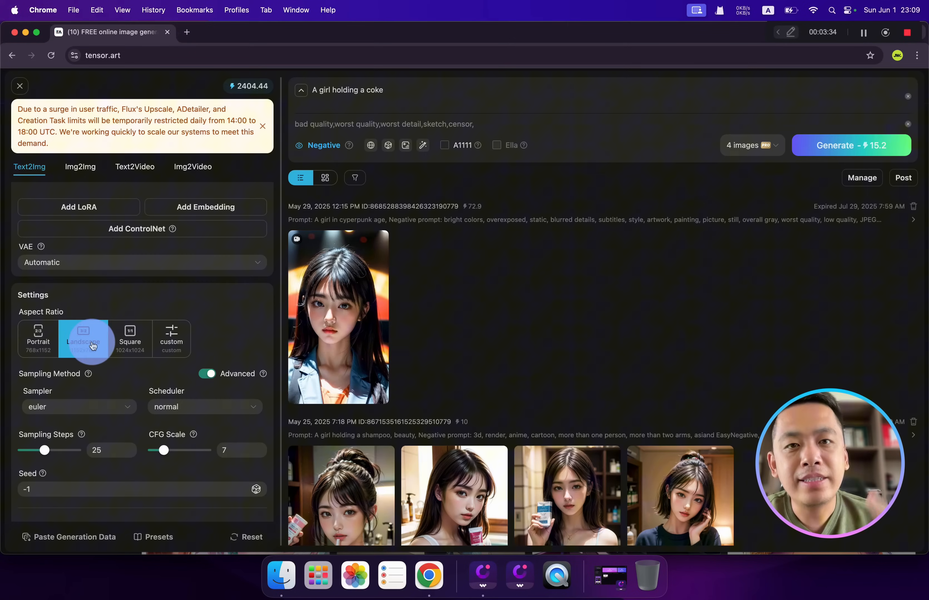
Choose the portrait 768x1152 aspect ratio and leave 2x upscaling with 4x-UltraSharp enabled.
click(38, 339)
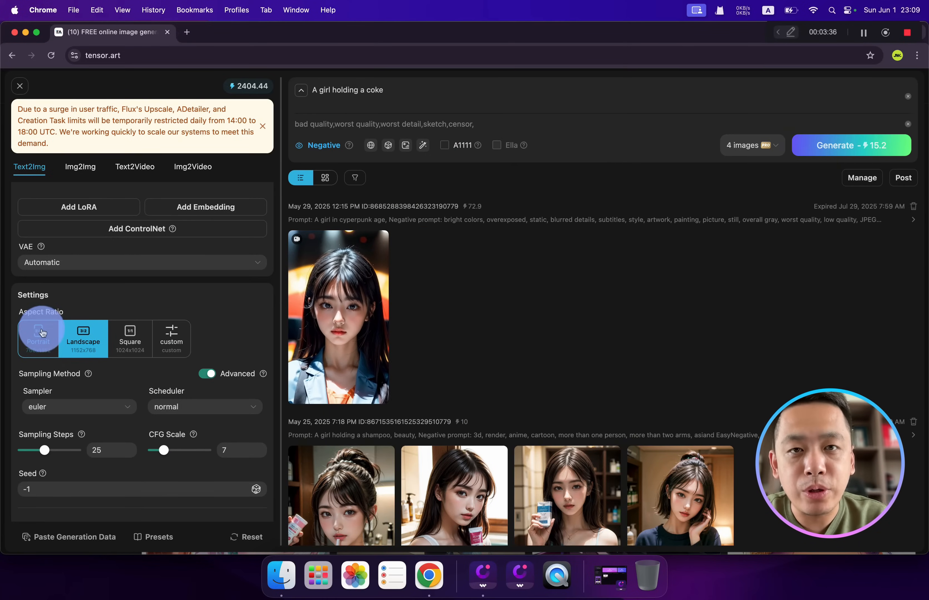
click(83, 339)
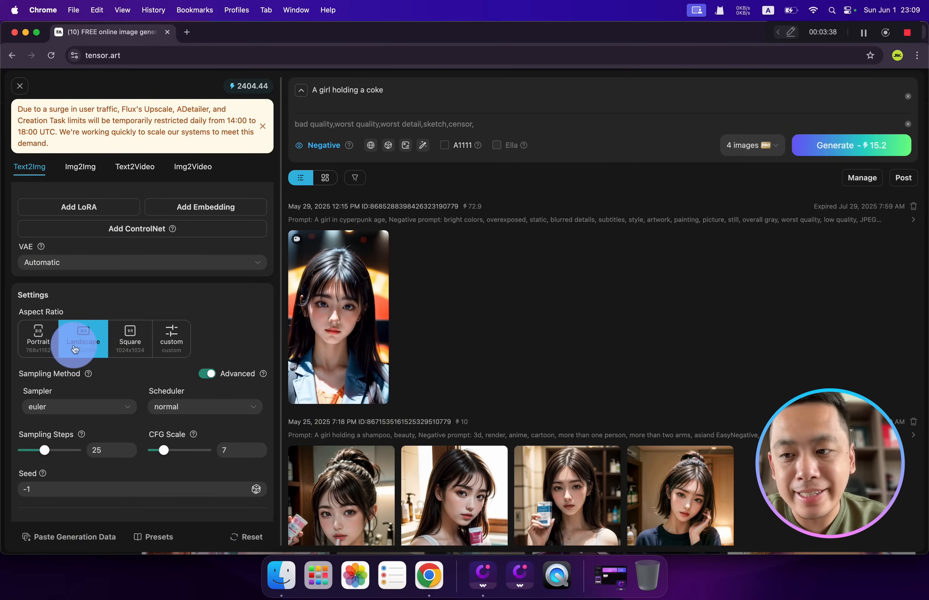
click(37, 339)
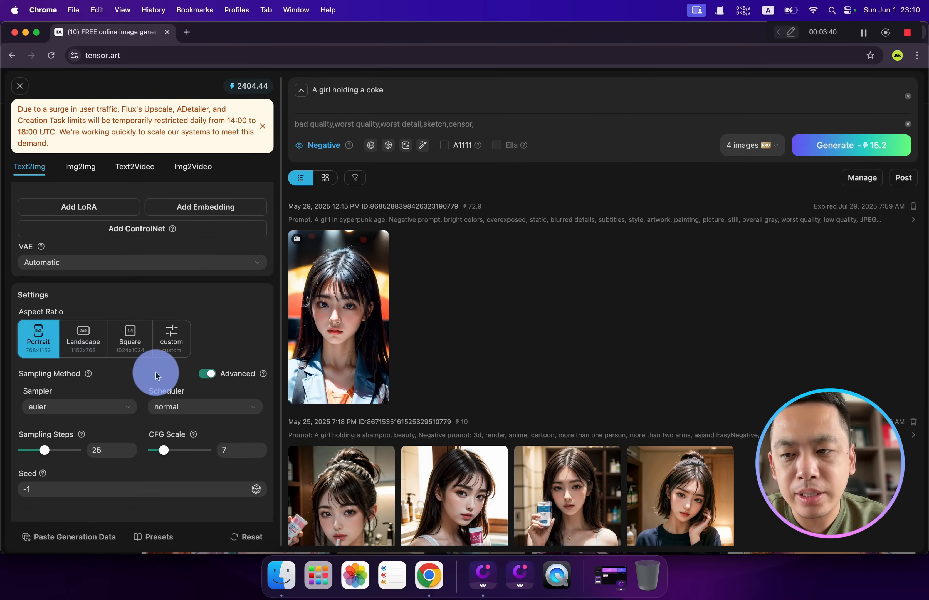
scroll(down, 3)
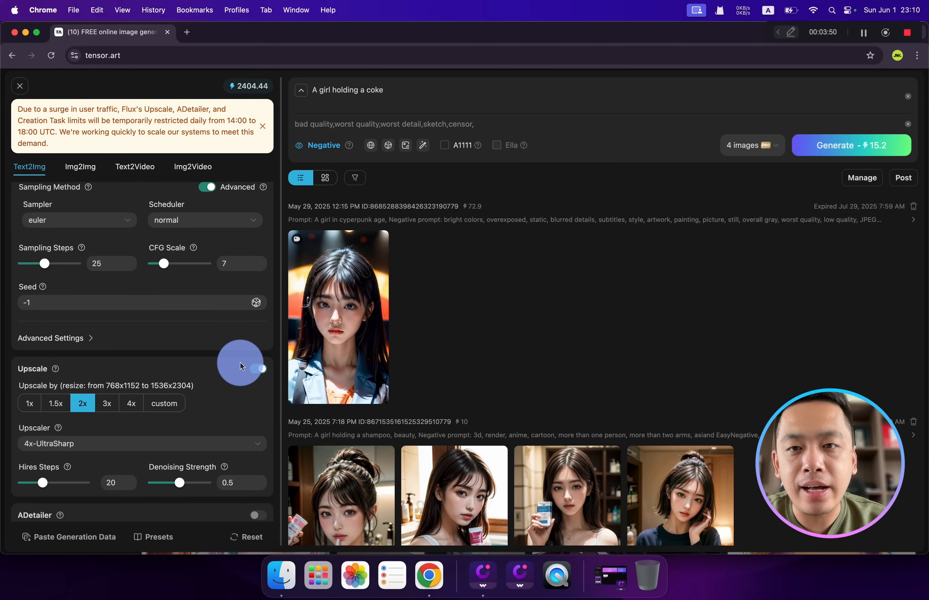
click(258, 368)
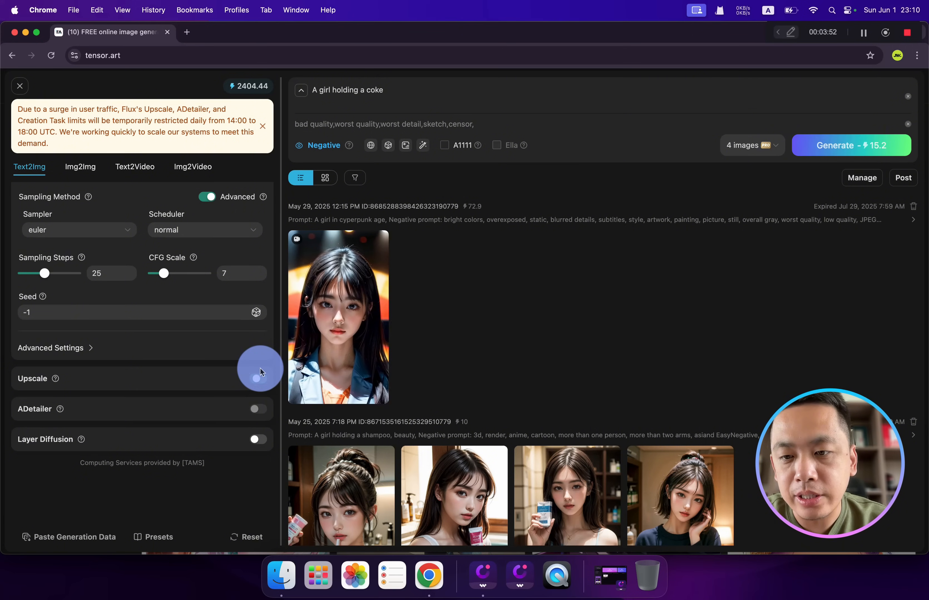
click(257, 368)
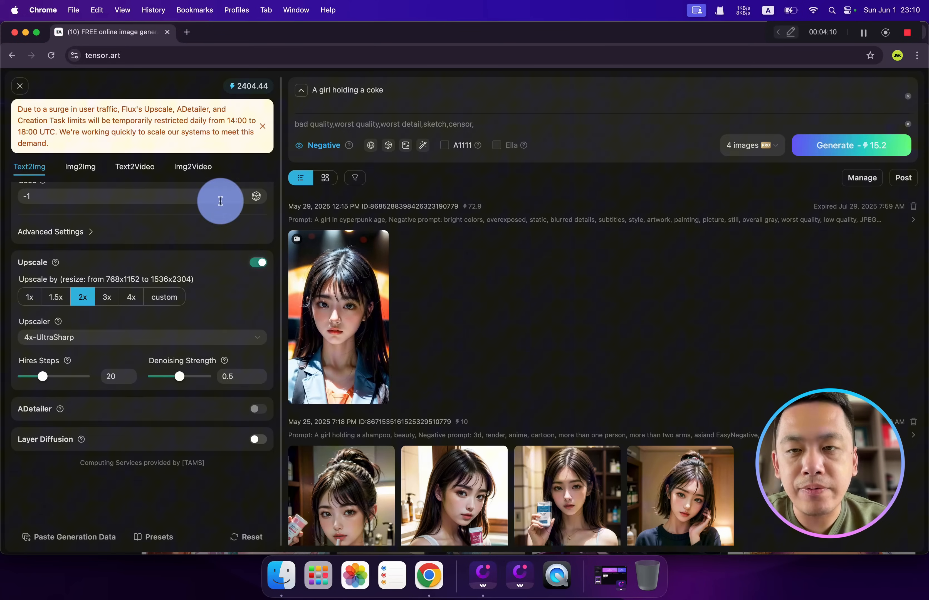
scroll(up, 3)
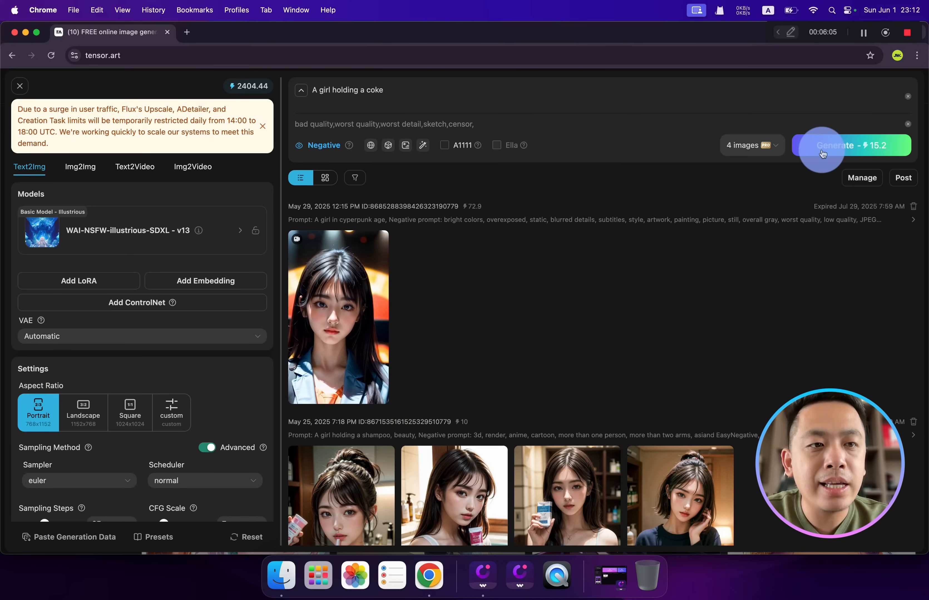
Keep four images per batch and generate the girl-holding-a-coke images with FLUX.1 dev-fp8.
click(750, 145)
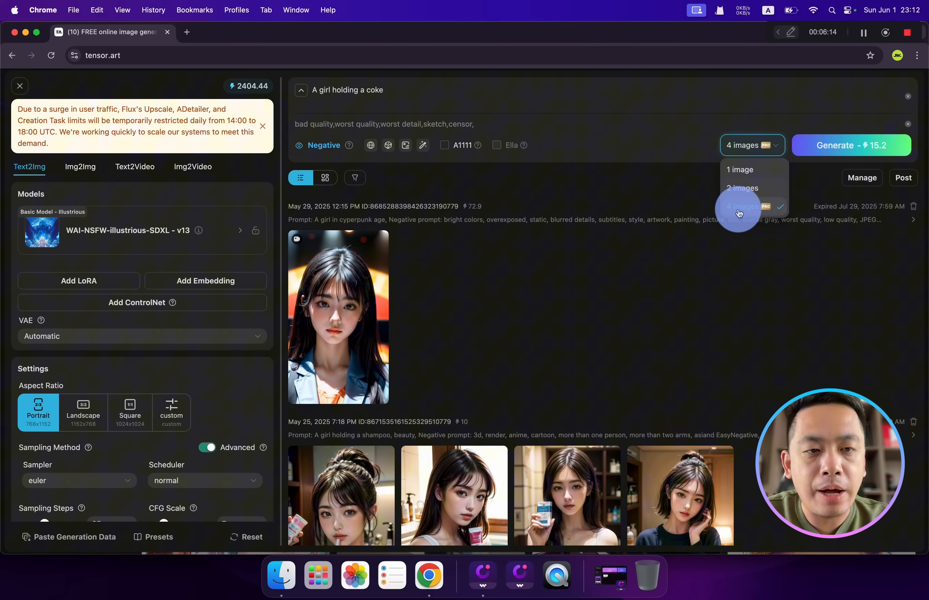
click(741, 207)
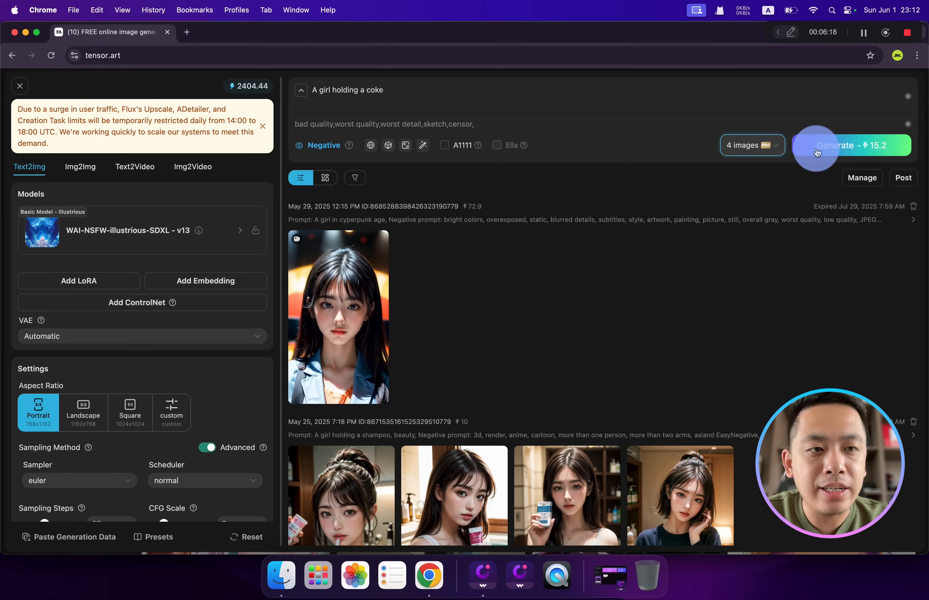
click(751, 145)
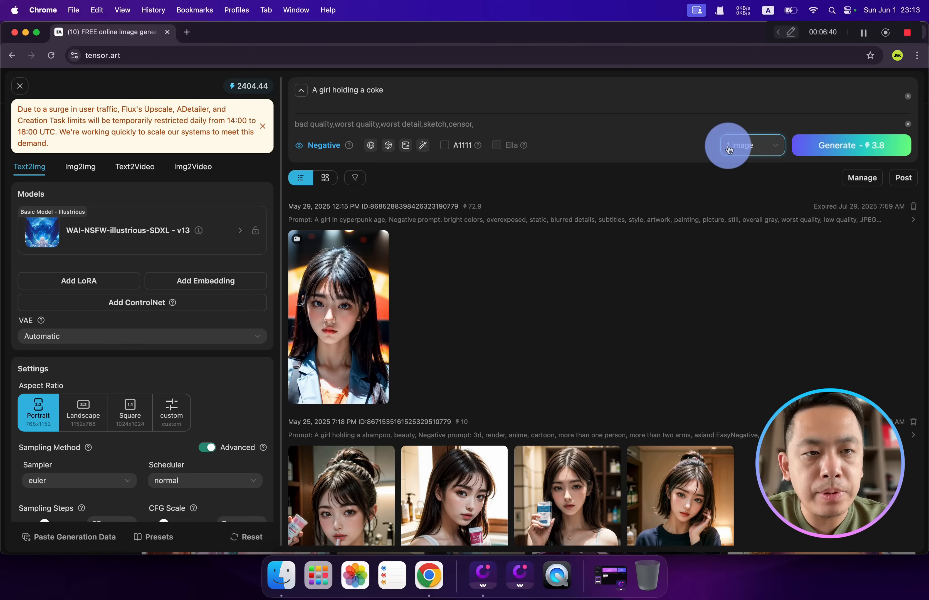
click(745, 145)
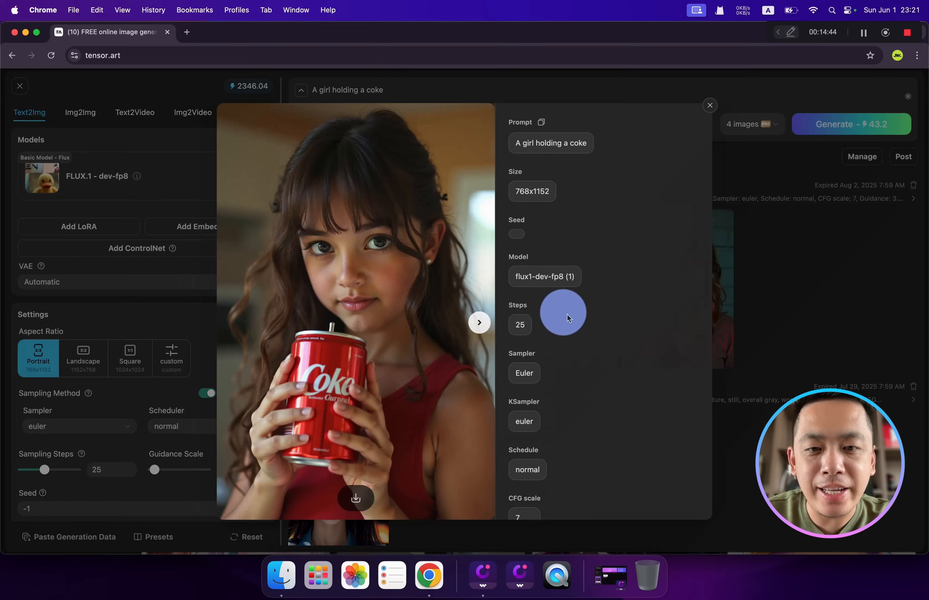
click(479, 323)
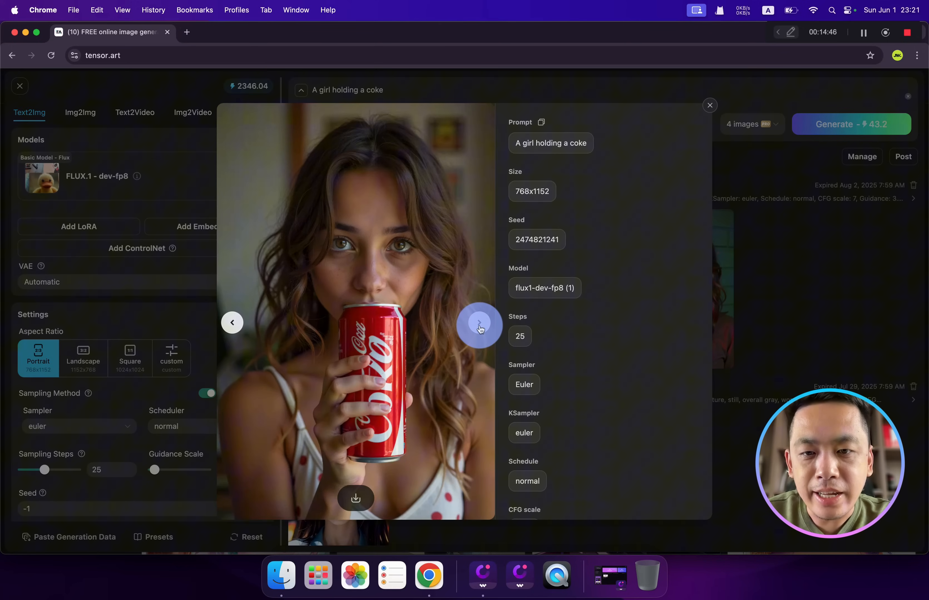
click(480, 325)
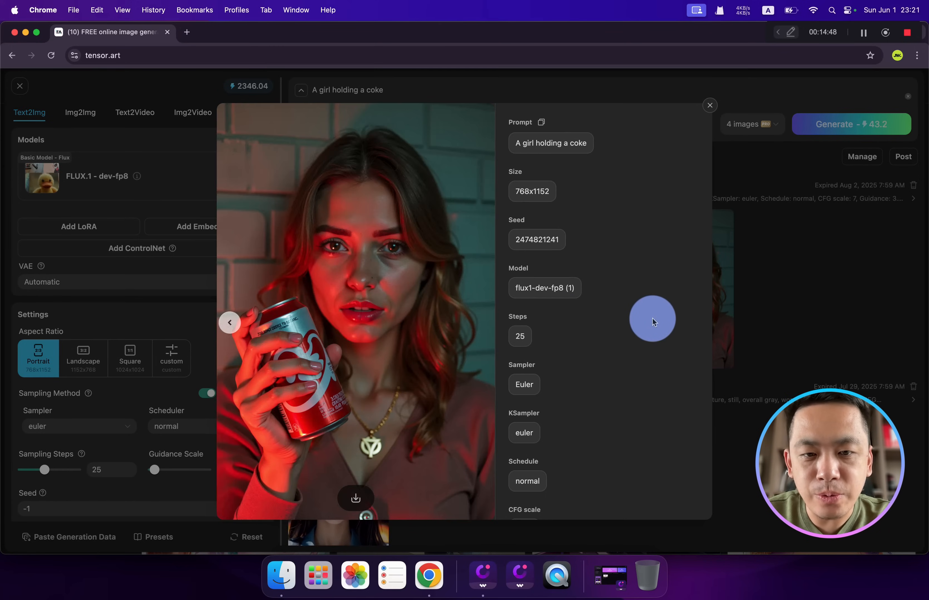
click(709, 106)
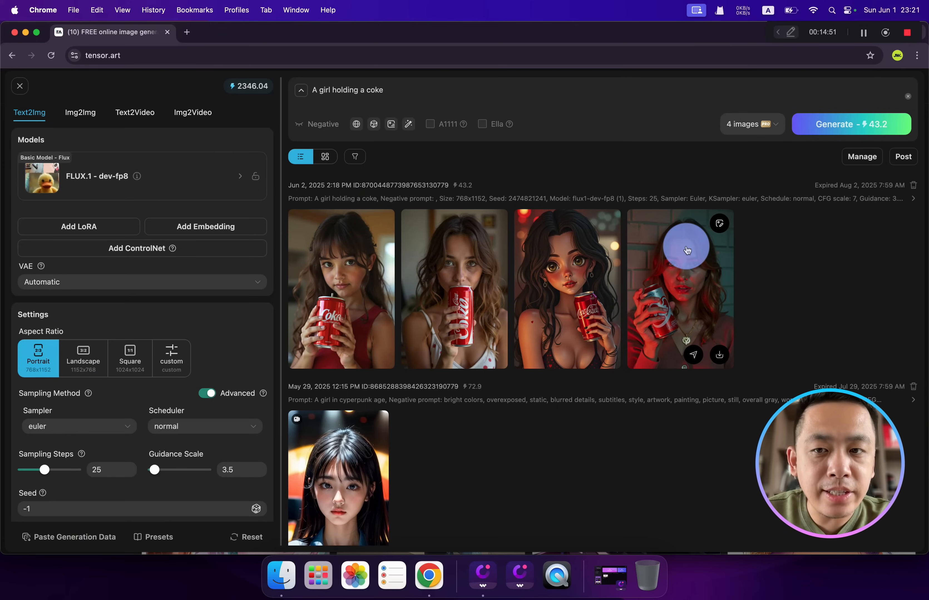
mouse_move(166, 176)
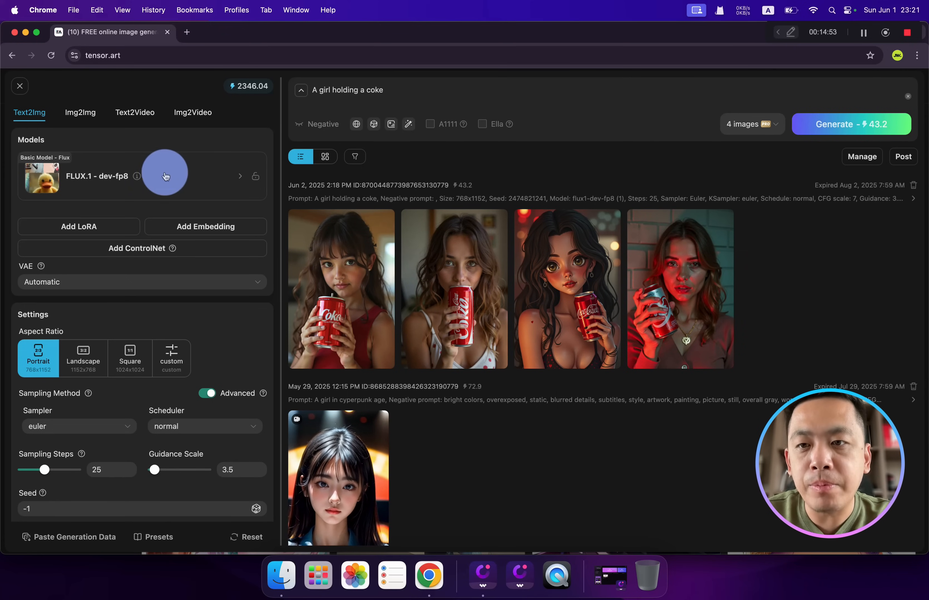
mouse_move(303, 338)
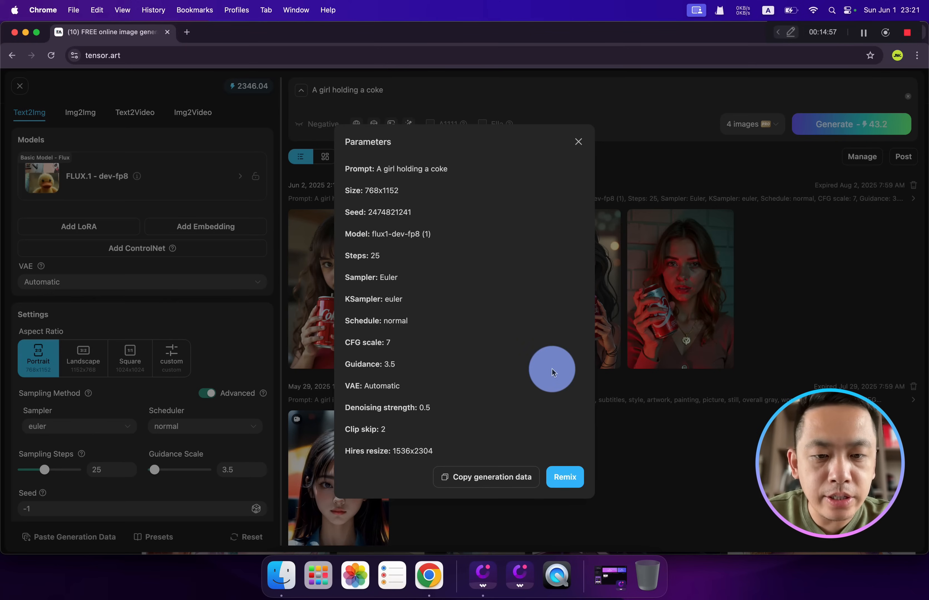
click(577, 142)
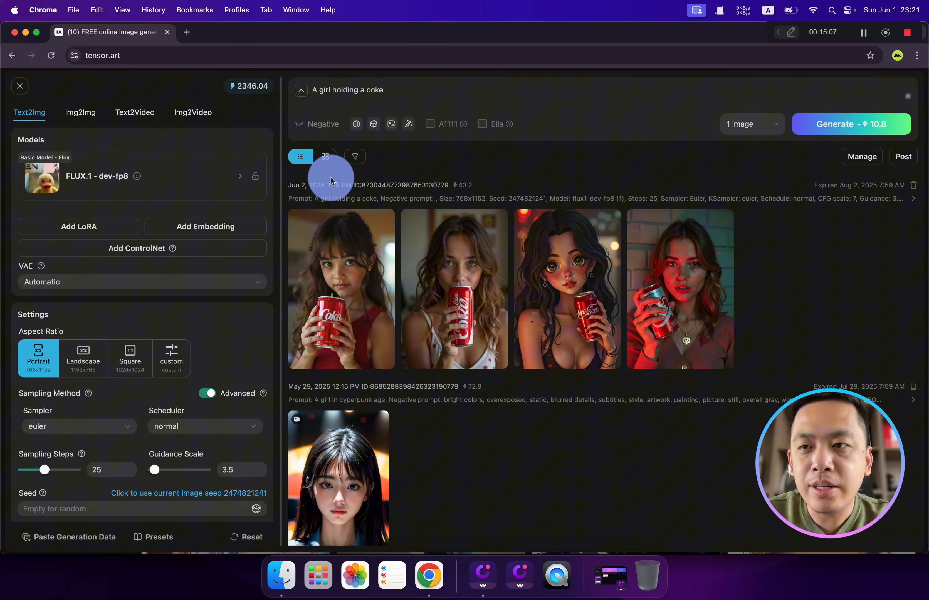
mouse_move(24, 89)
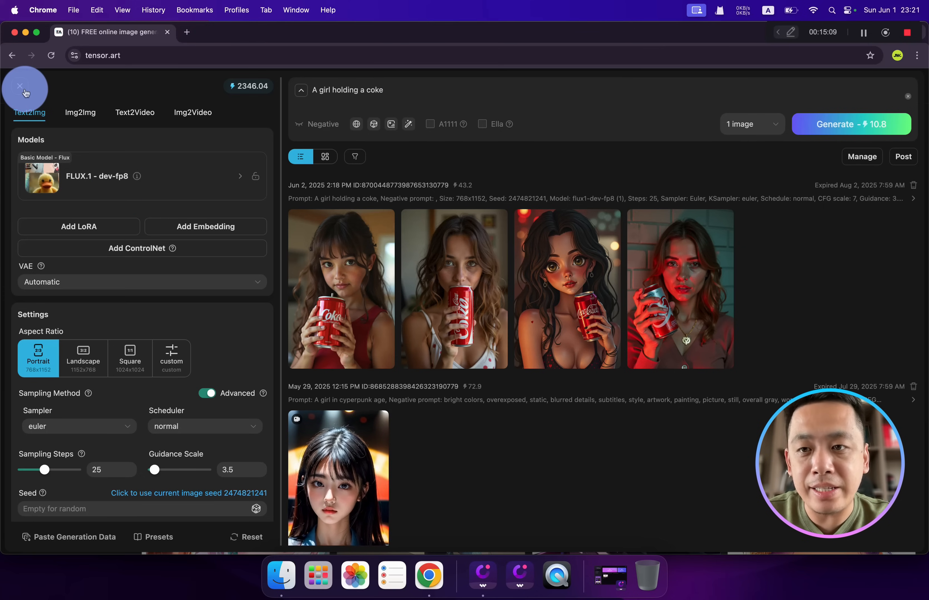
Leave the generator and return to the Tensor.Art home page.
click(24, 87)
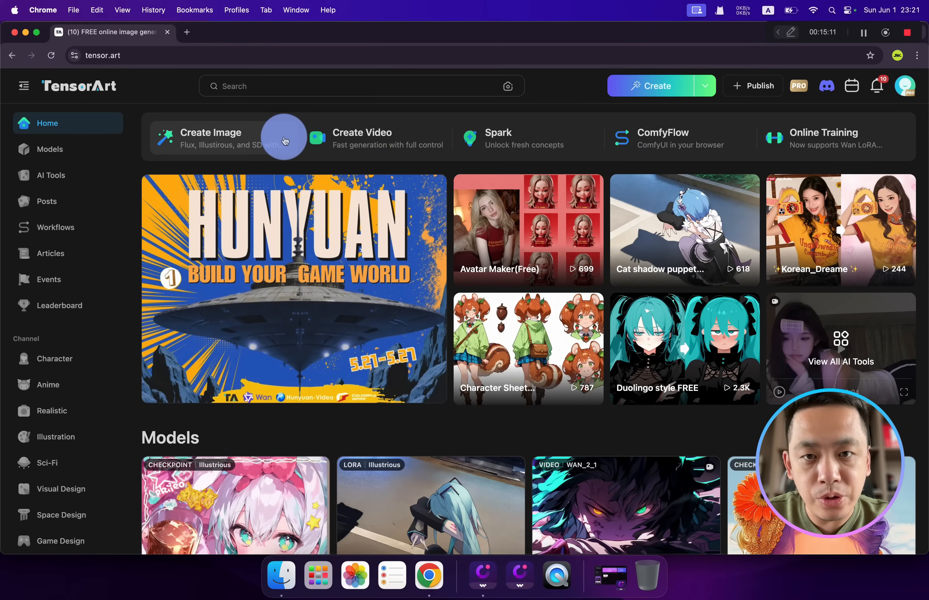
mouse_move(211, 144)
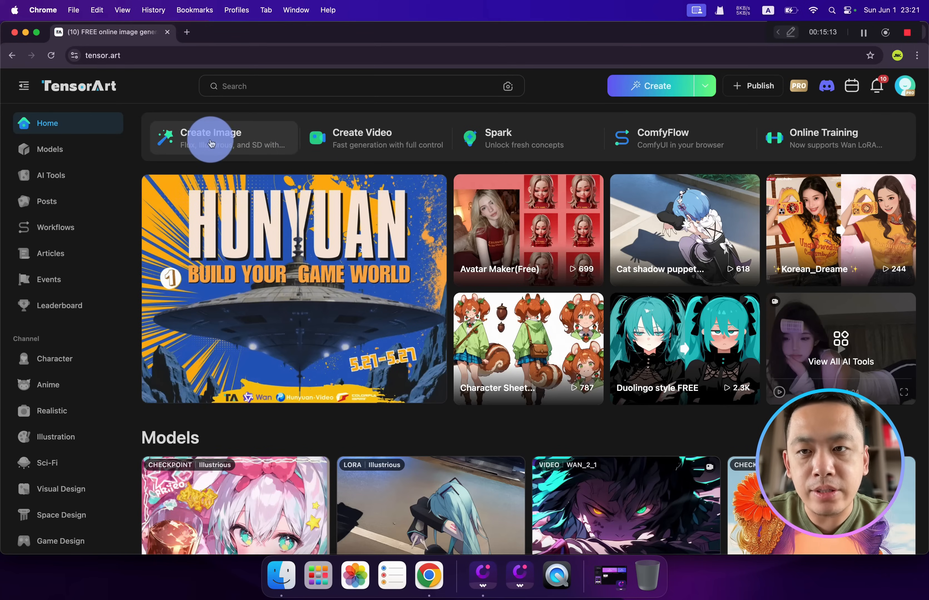
mouse_move(369, 144)
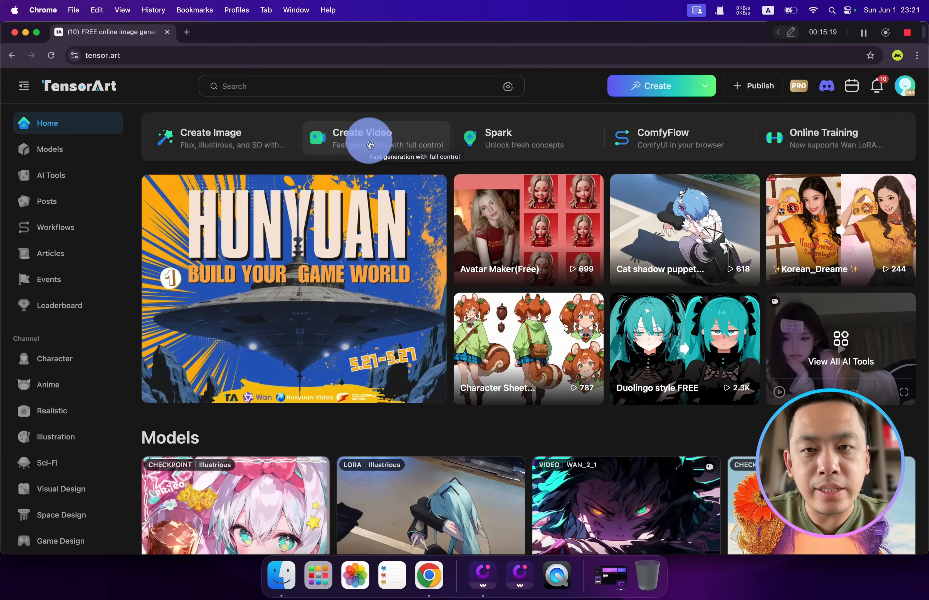
mouse_move(668, 139)
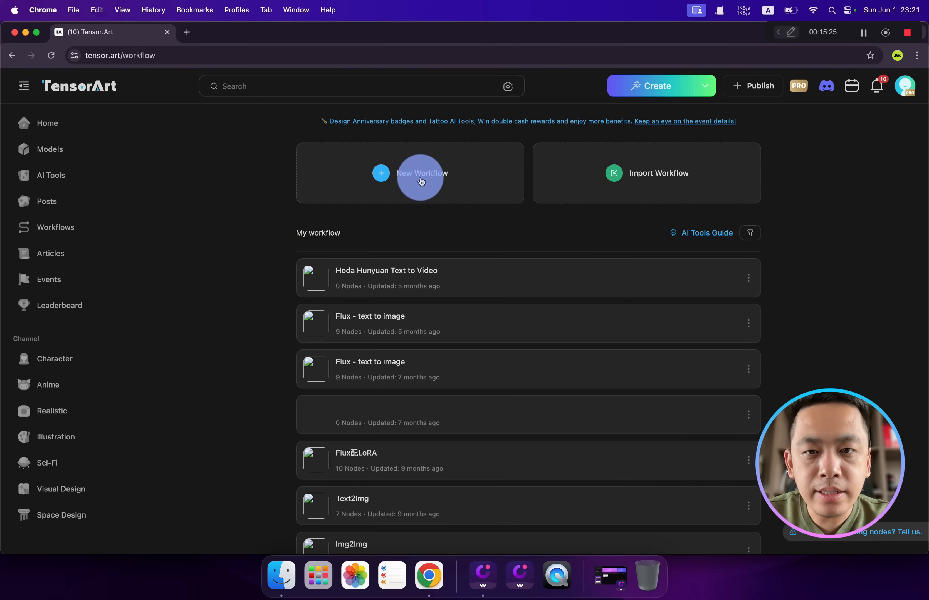
Start a new workflow from the Wan2.1 Image2Video recommended template.
click(421, 173)
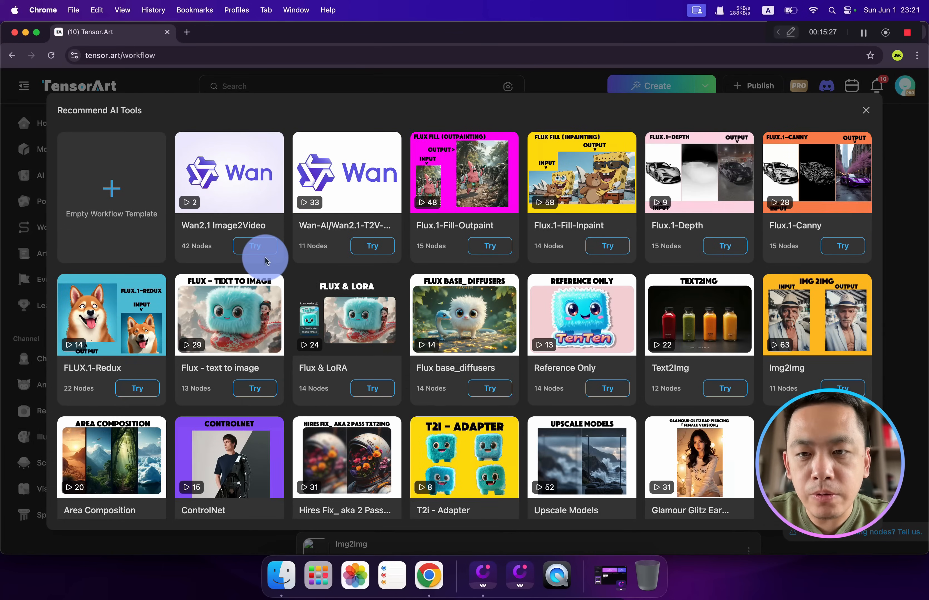
mouse_move(552, 301)
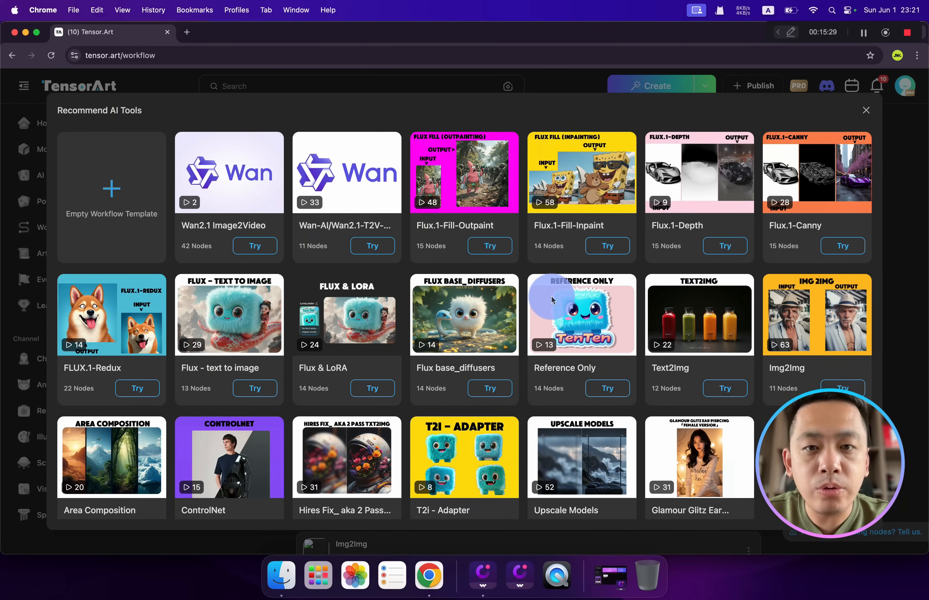
mouse_move(290, 270)
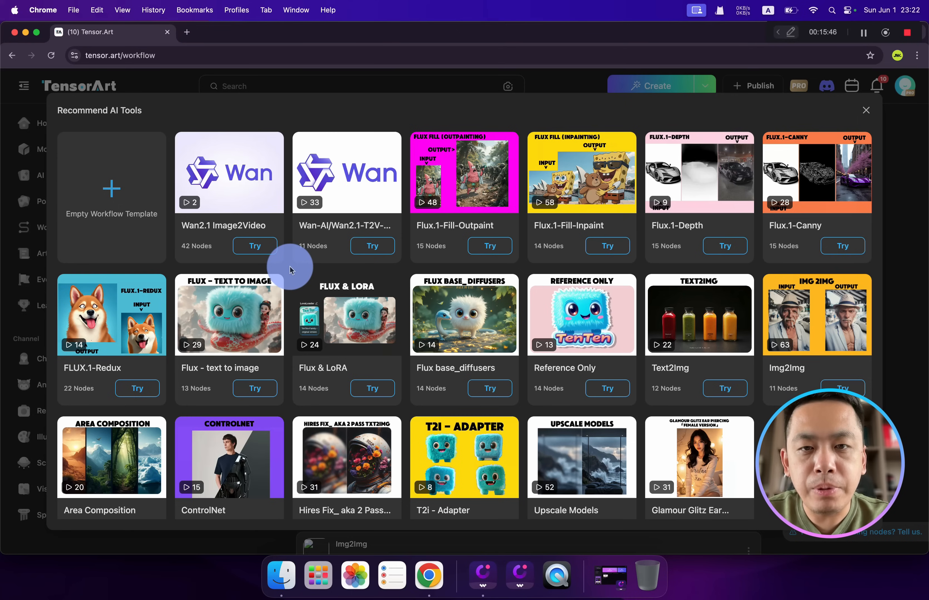
mouse_move(254, 248)
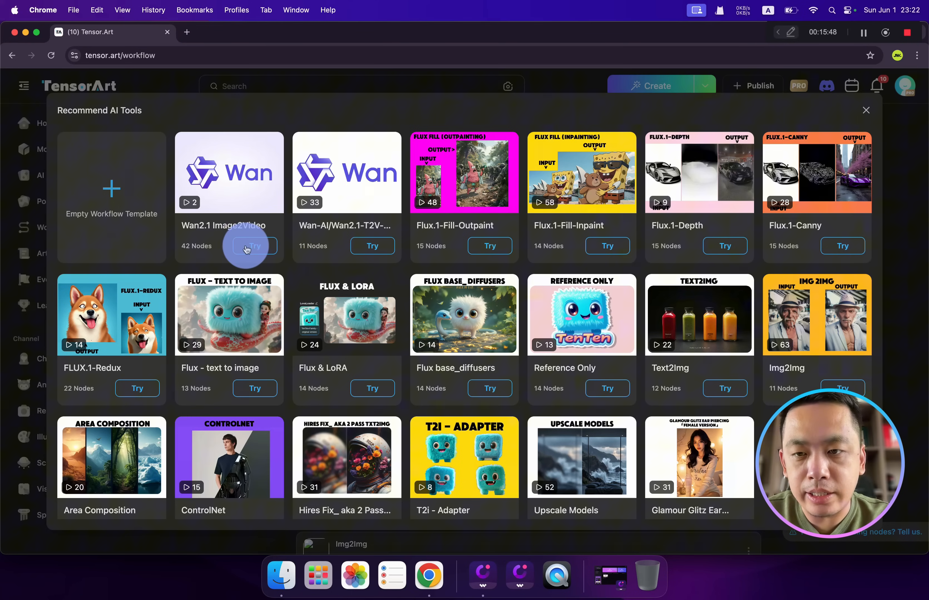
click(254, 246)
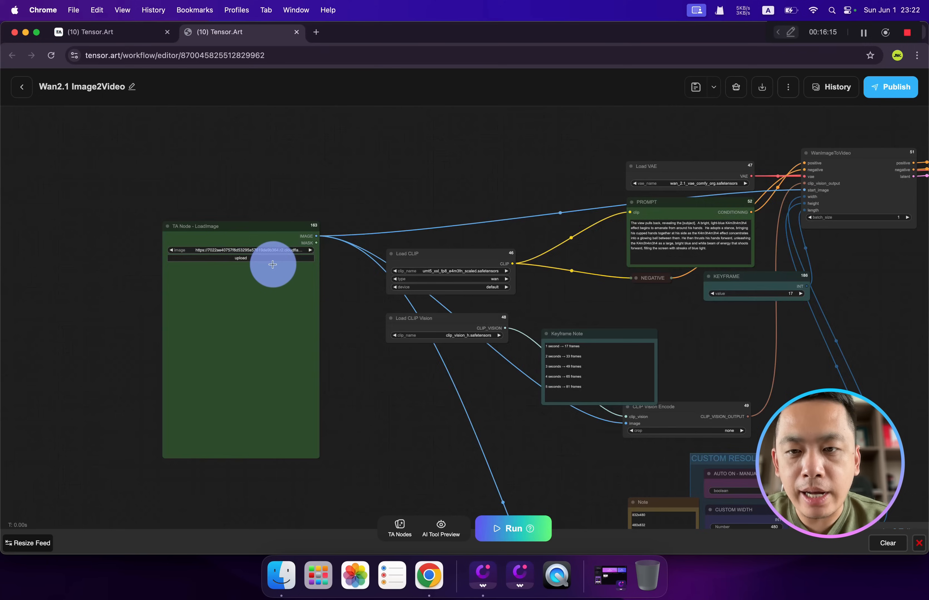
Scroll through the Wan2.1 Image2Video workflow before leaving the editor.
scroll(down, 3)
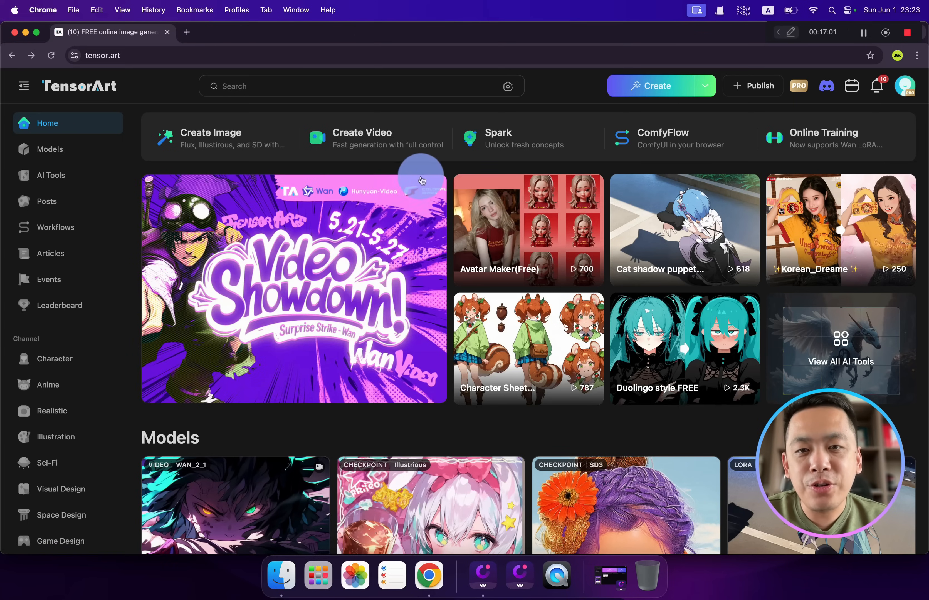
mouse_move(531, 181)
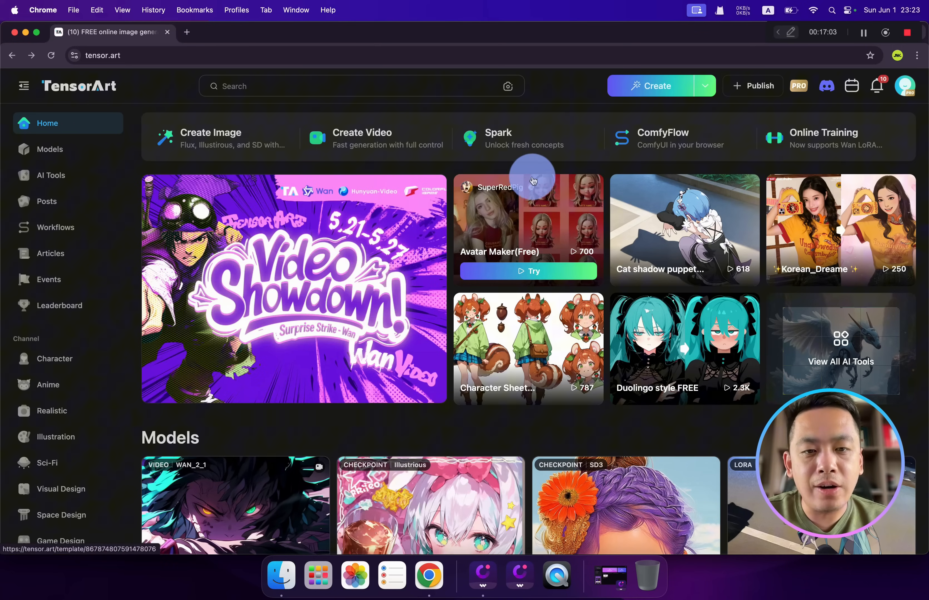
scroll(down, 3)
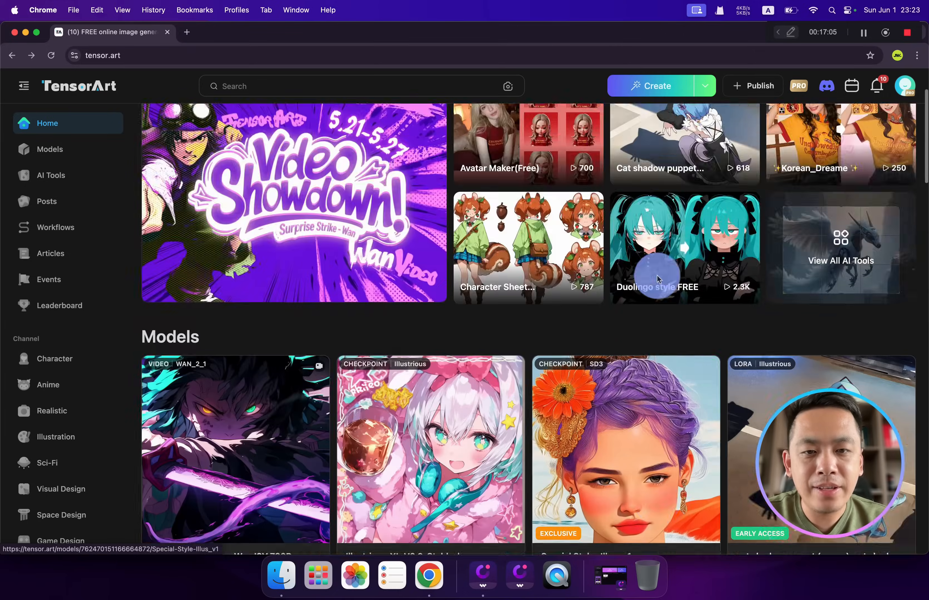
click(655, 85)
text(A girl smiling in hongkong street,)
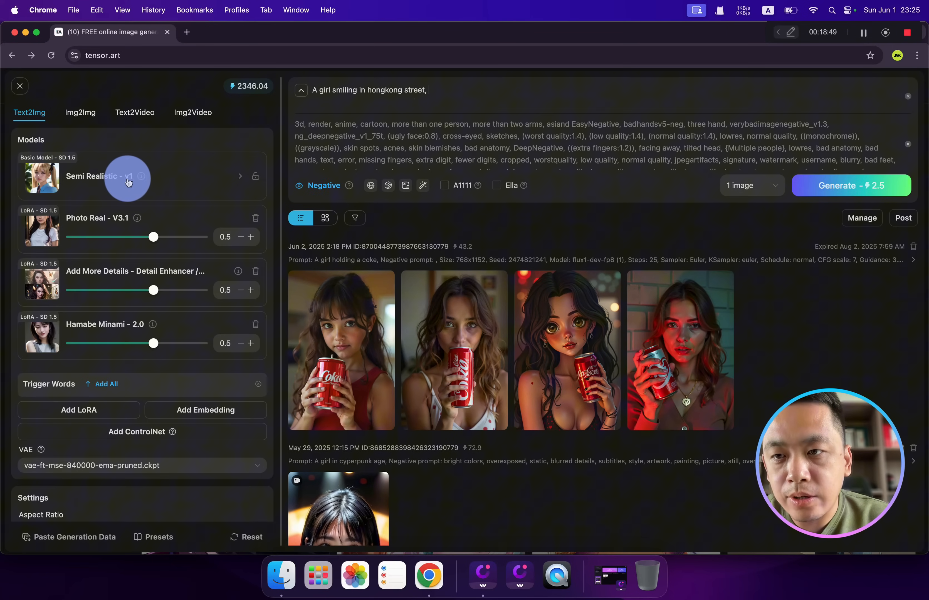
mouse_move(99, 227)
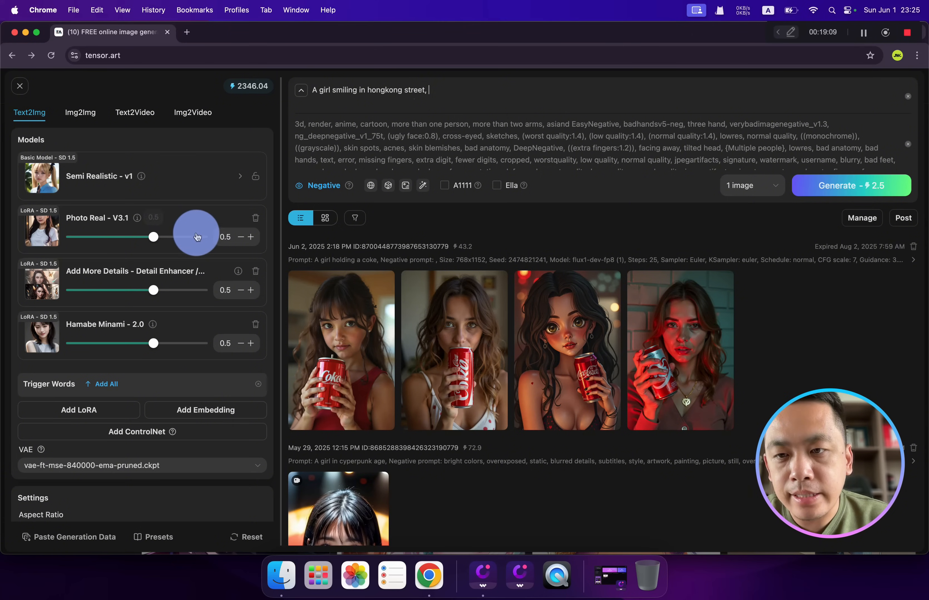
mouse_move(92, 290)
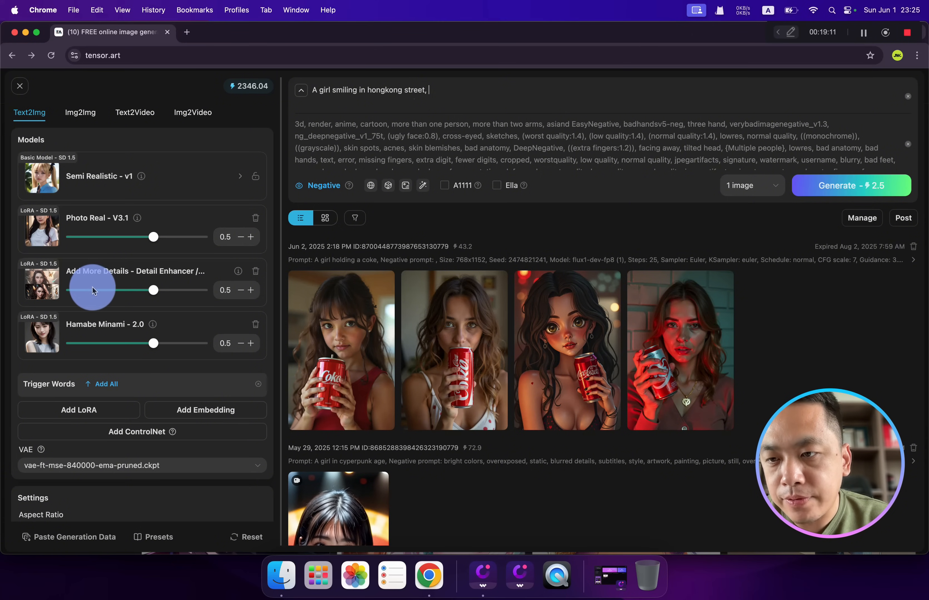
mouse_move(133, 274)
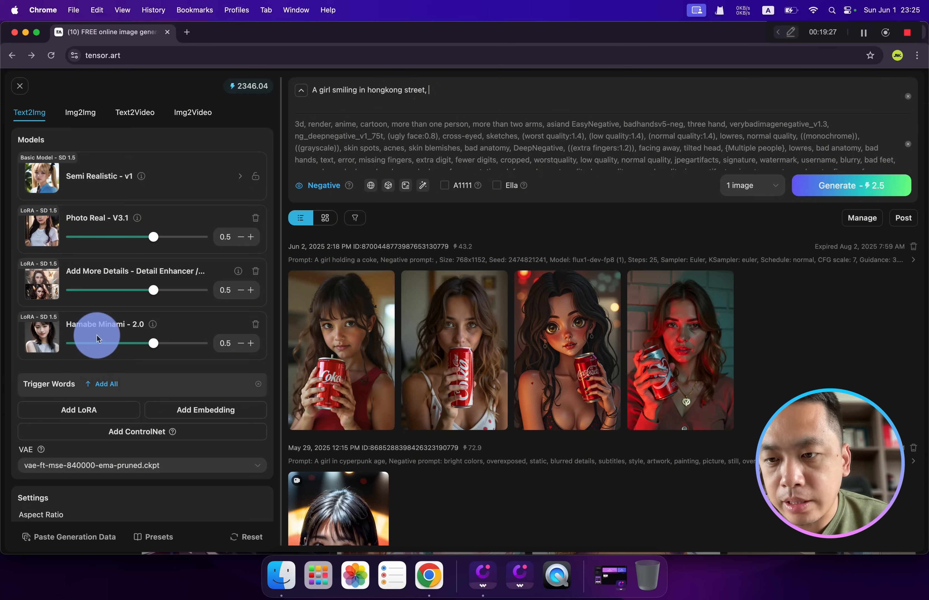
mouse_move(169, 362)
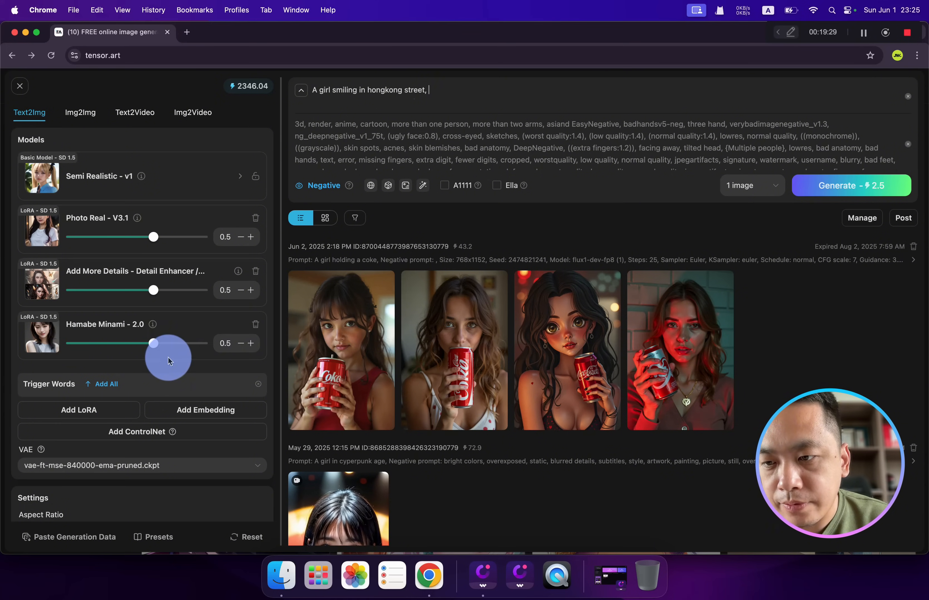
mouse_move(348, 96)
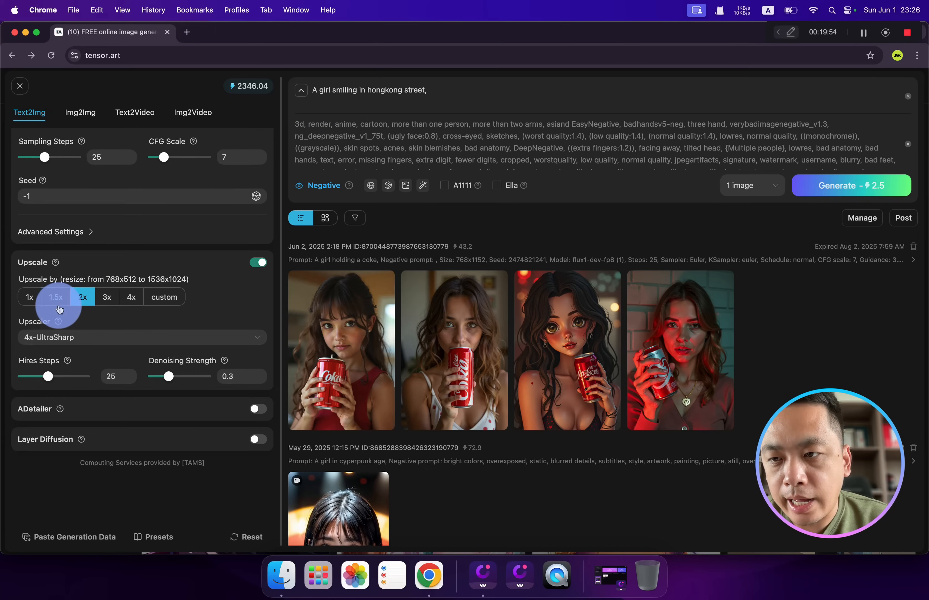
mouse_move(738, 185)
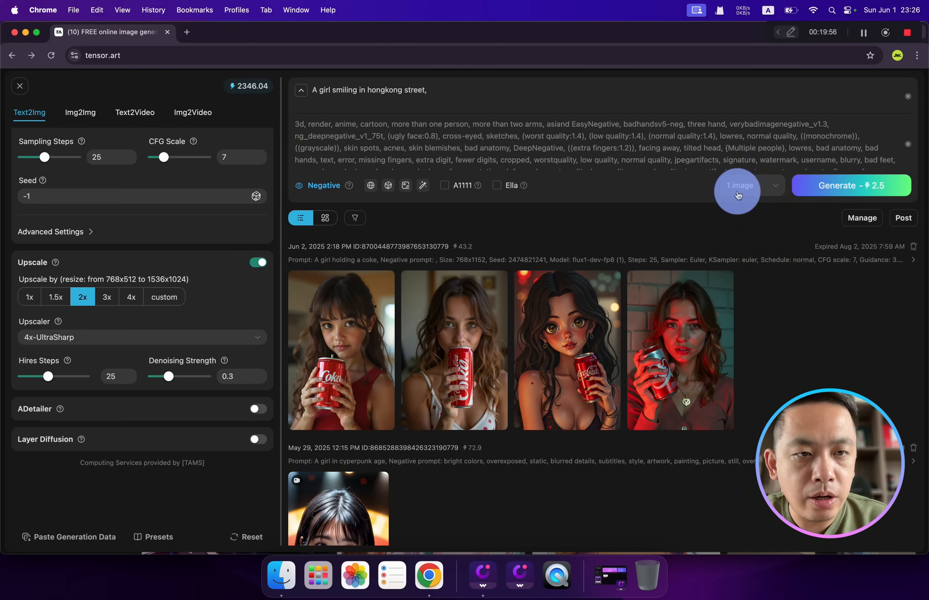
Generate two images of the smiling girl on a Hong Kong street with Semi Realistic and three LoRAs.
click(751, 185)
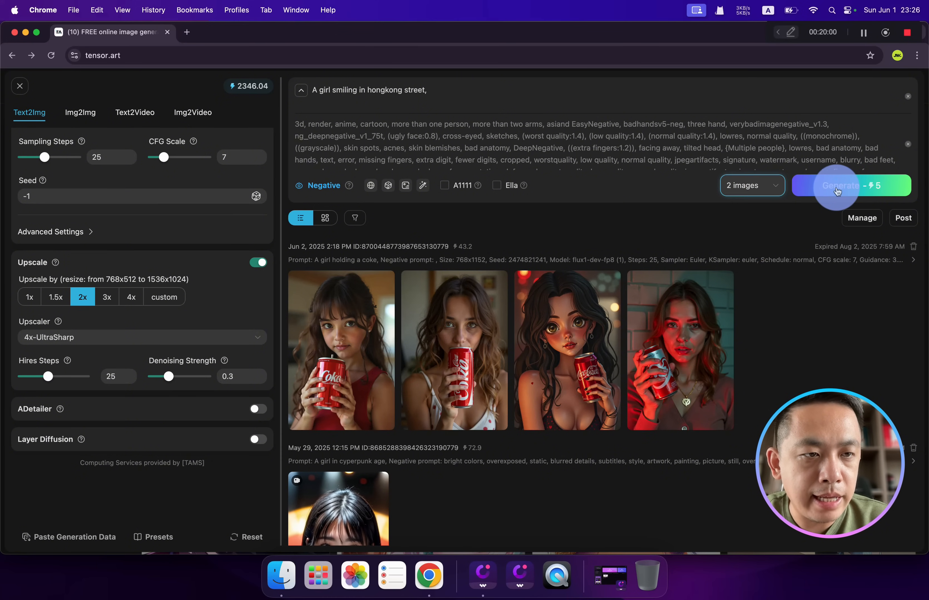
click(849, 185)
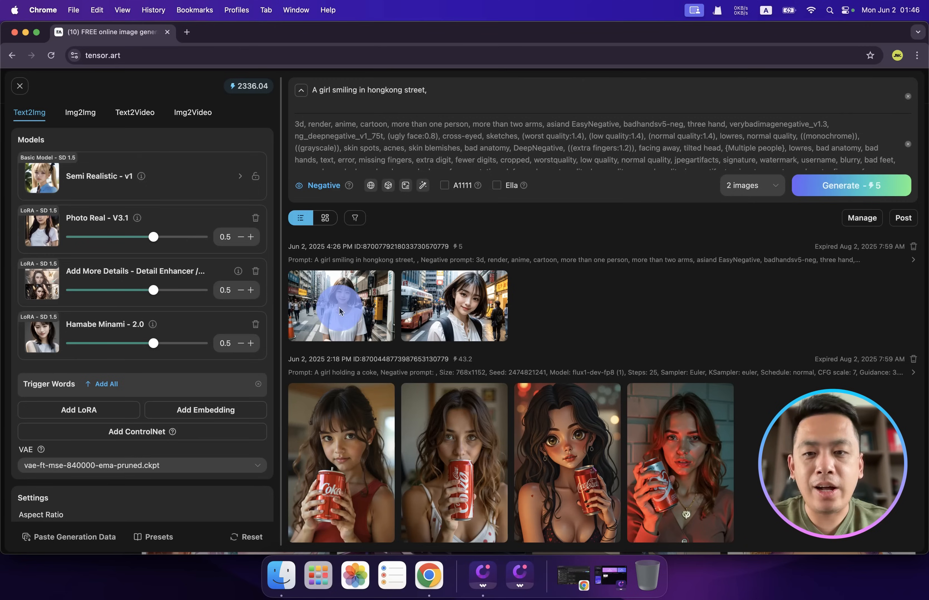
Preview the Hong Kong street images, then load the saved Flux preset with the New York dancing-girl prompt.
click(454, 306)
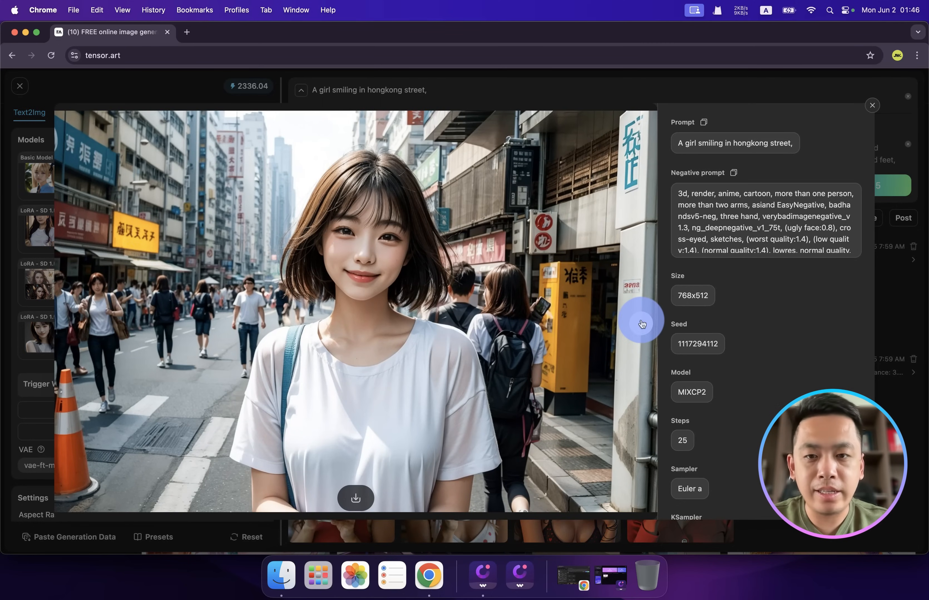
click(641, 324)
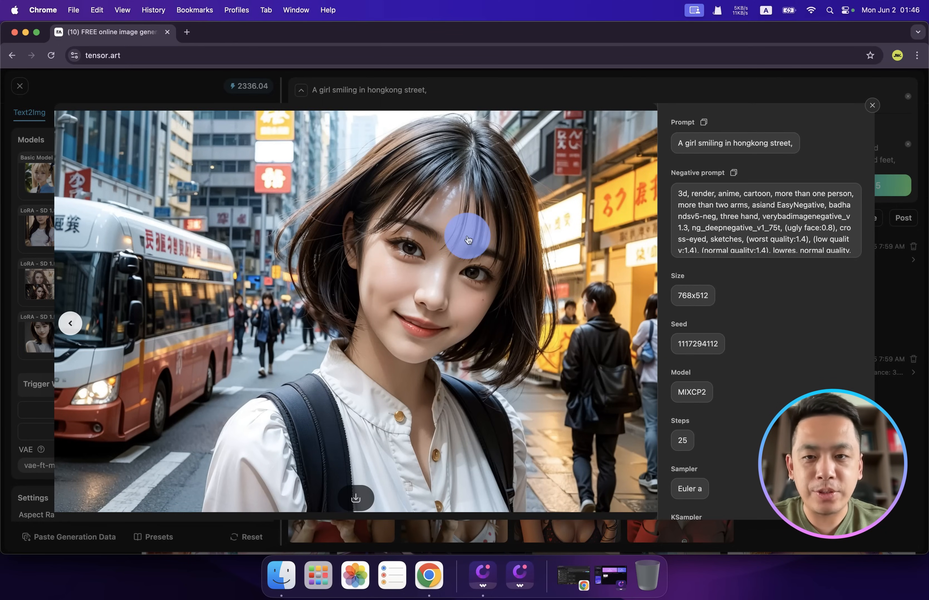
mouse_move(646, 376)
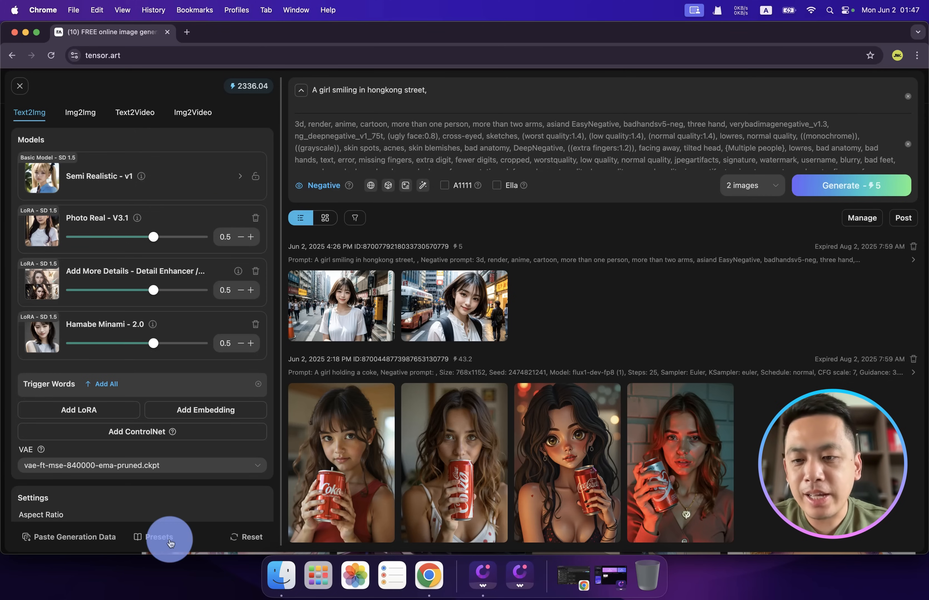
click(161, 537)
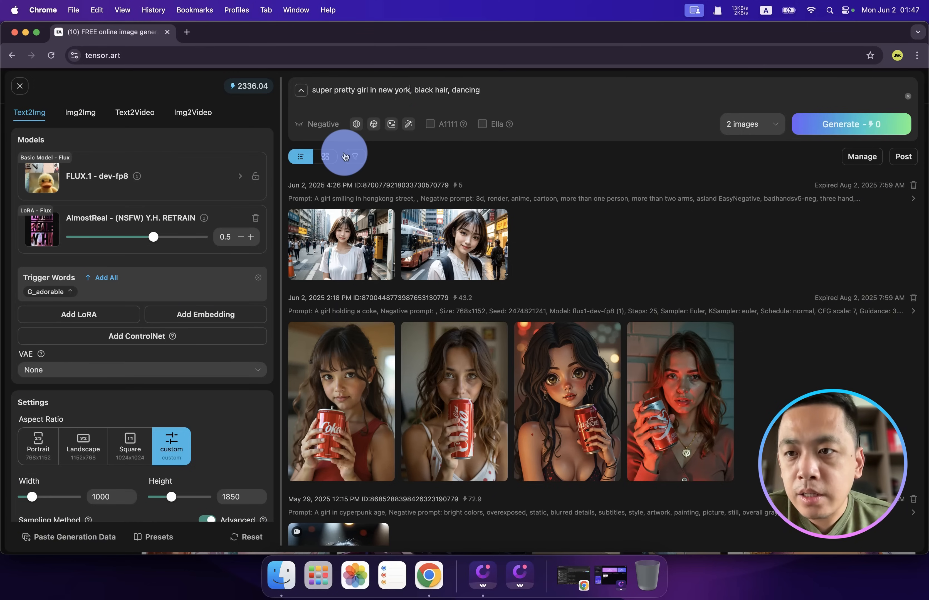
mouse_move(91, 194)
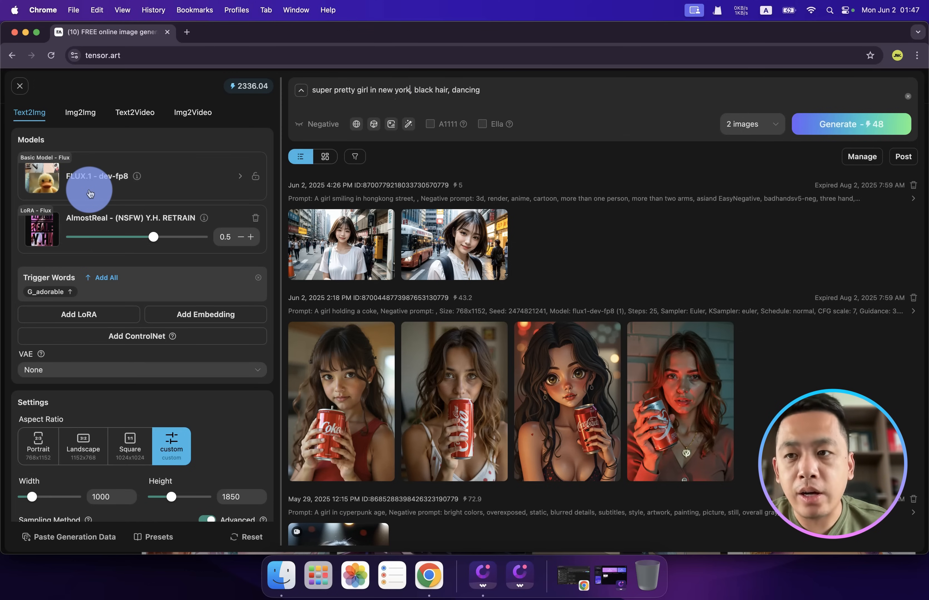
mouse_move(66, 229)
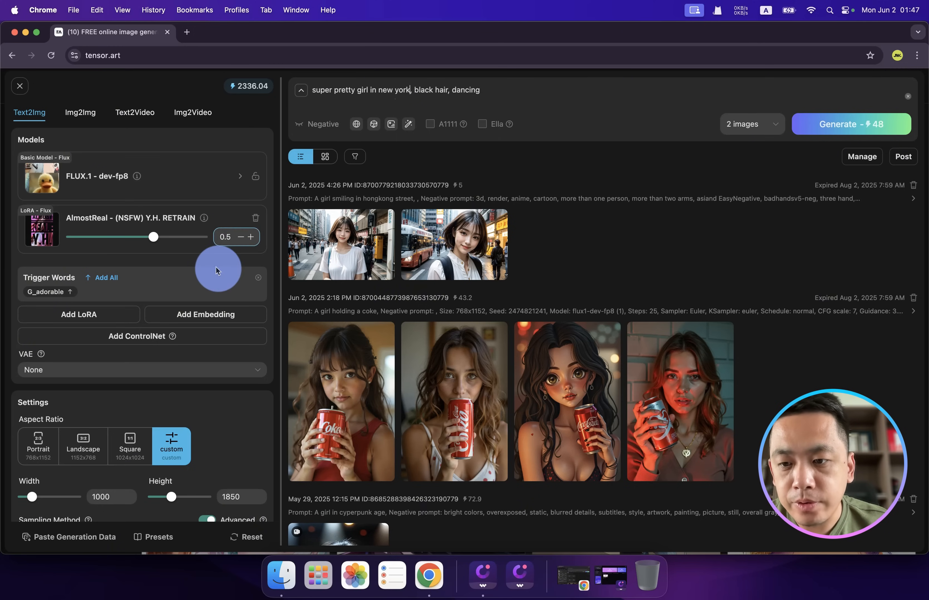
mouse_move(83, 446)
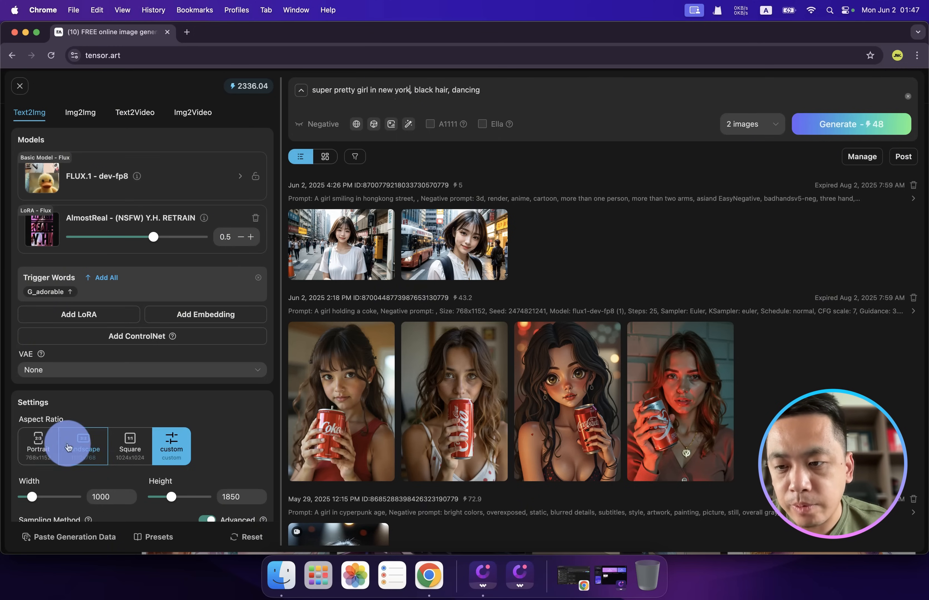
Replace the custom 1000x1850 size with portrait 768x1152.
click(38, 446)
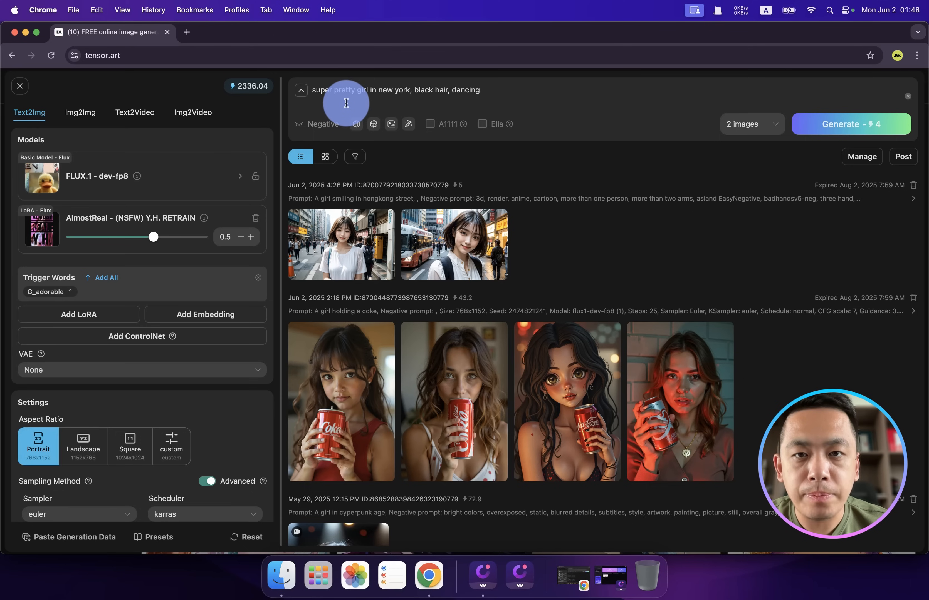
mouse_move(754, 145)
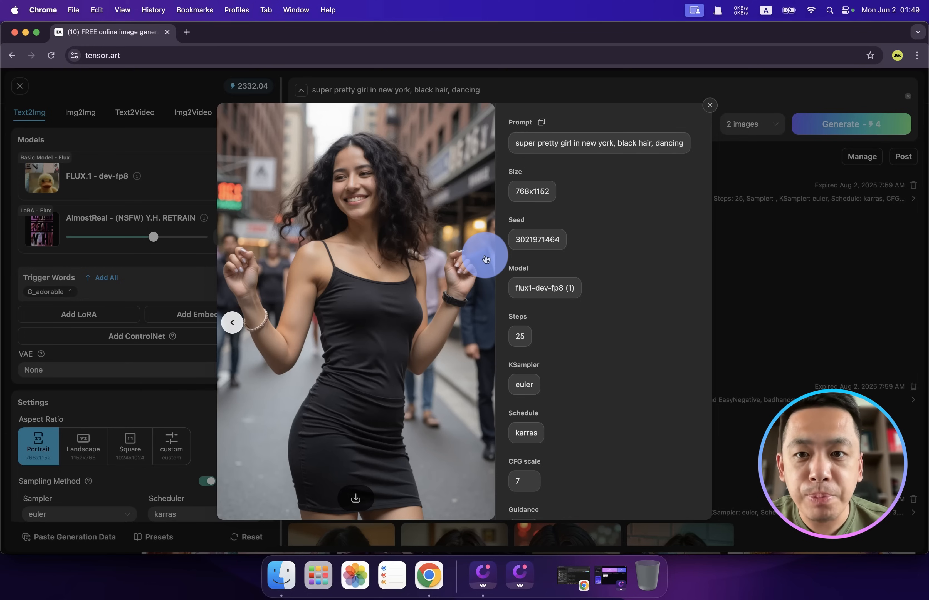
mouse_move(352, 273)
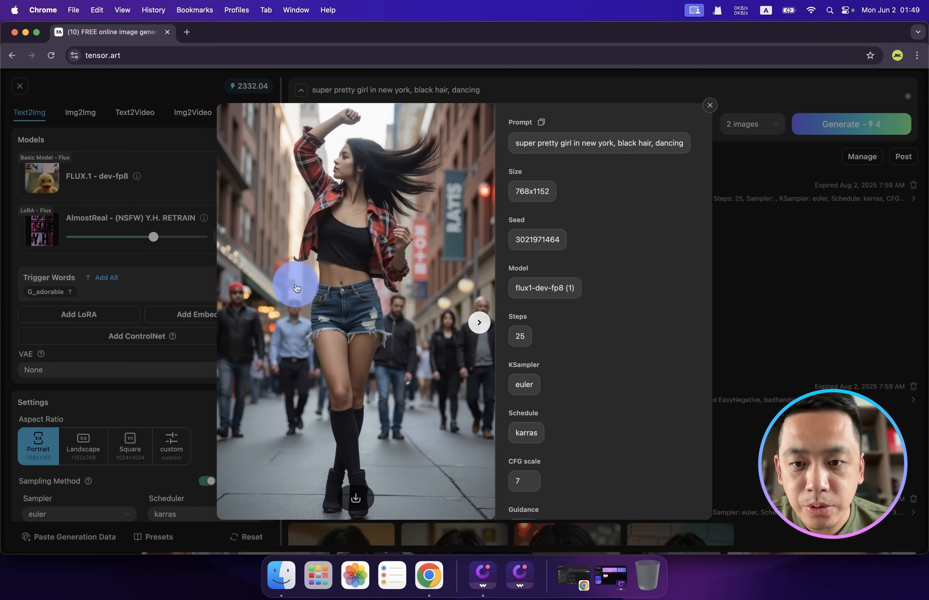
Close the enlarged view of the New York dancing images.
click(709, 105)
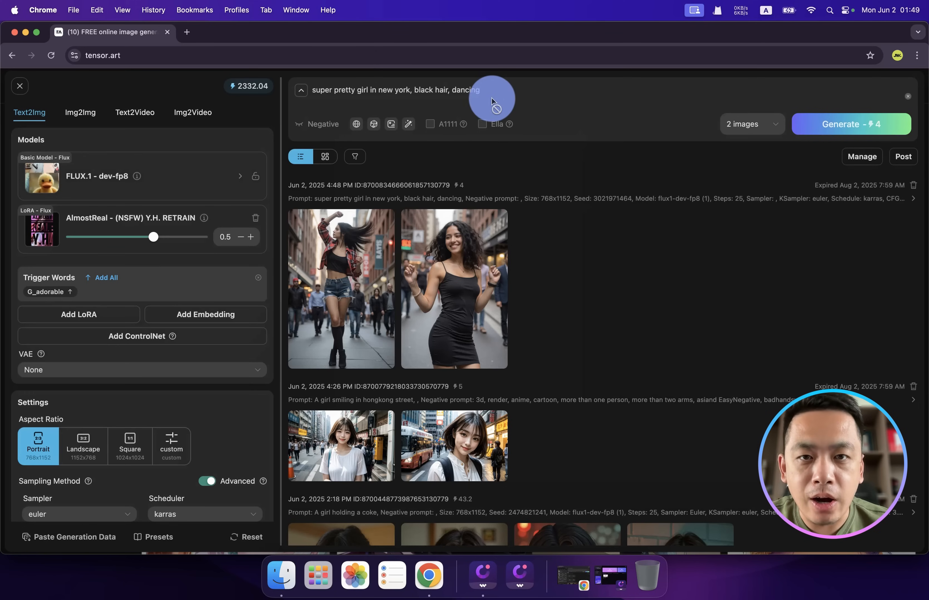
mouse_move(90, 227)
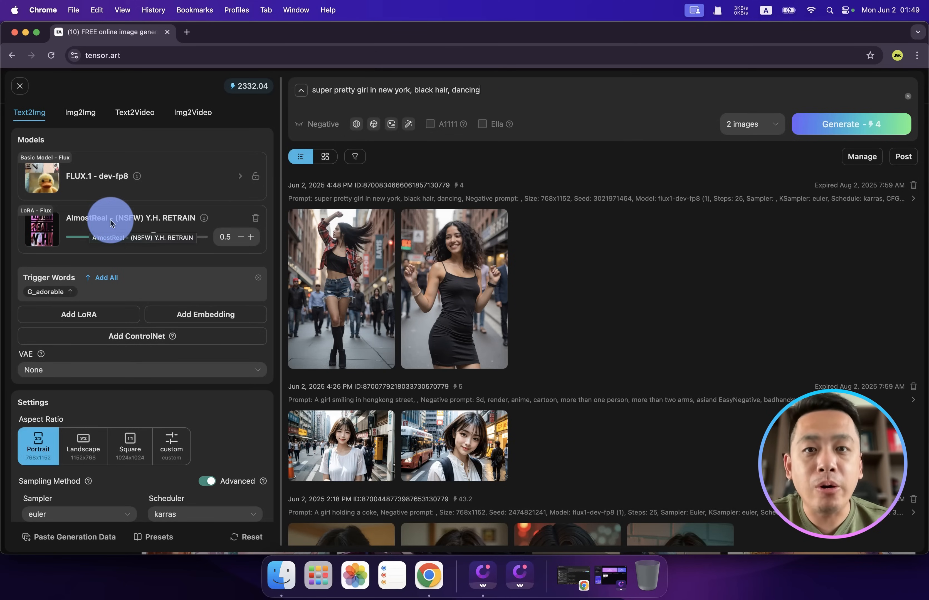
mouse_move(502, 100)
text(hongkong)
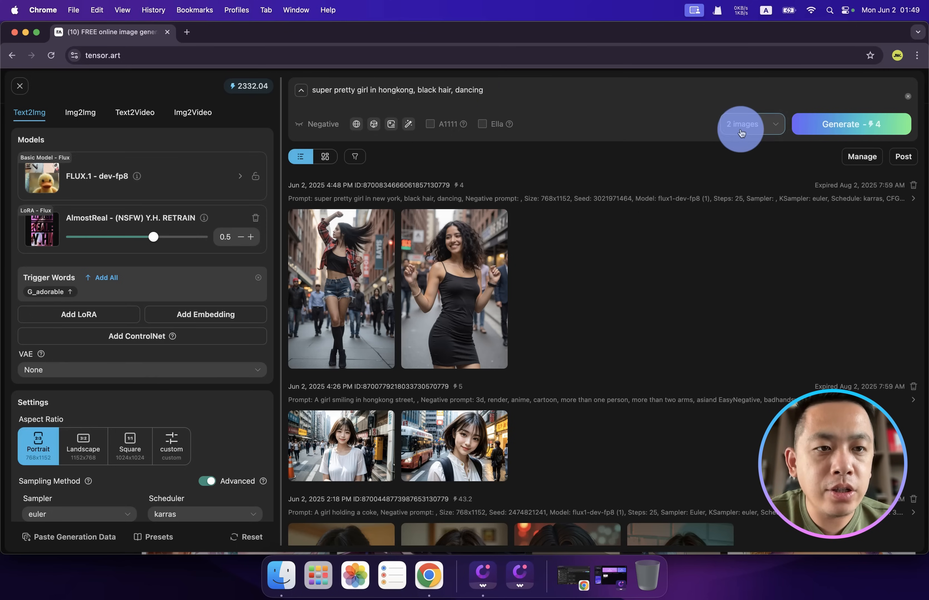
Set four images at landscape 1152x768 and start the Hong Kong dancing batch.
click(741, 124)
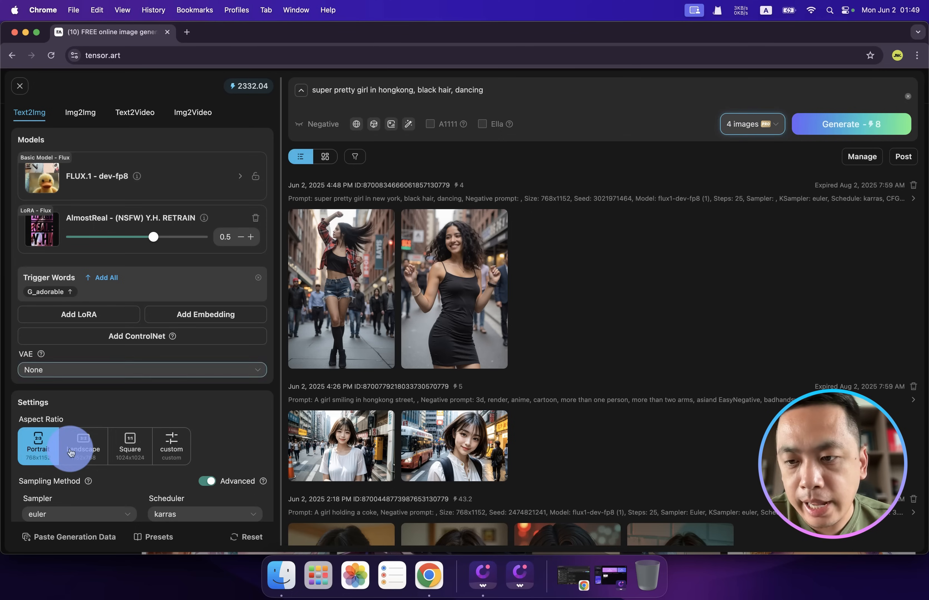
click(83, 446)
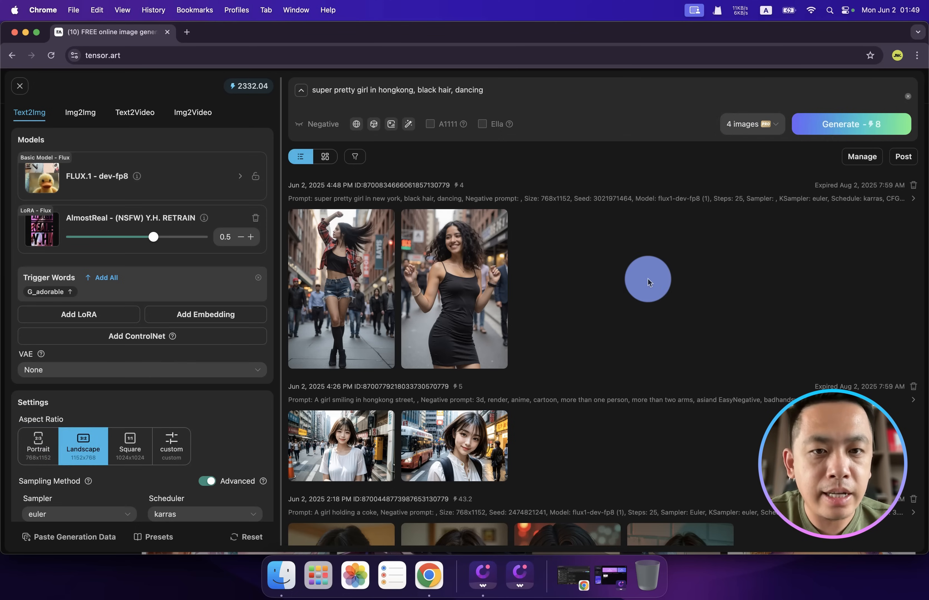
click(453, 289)
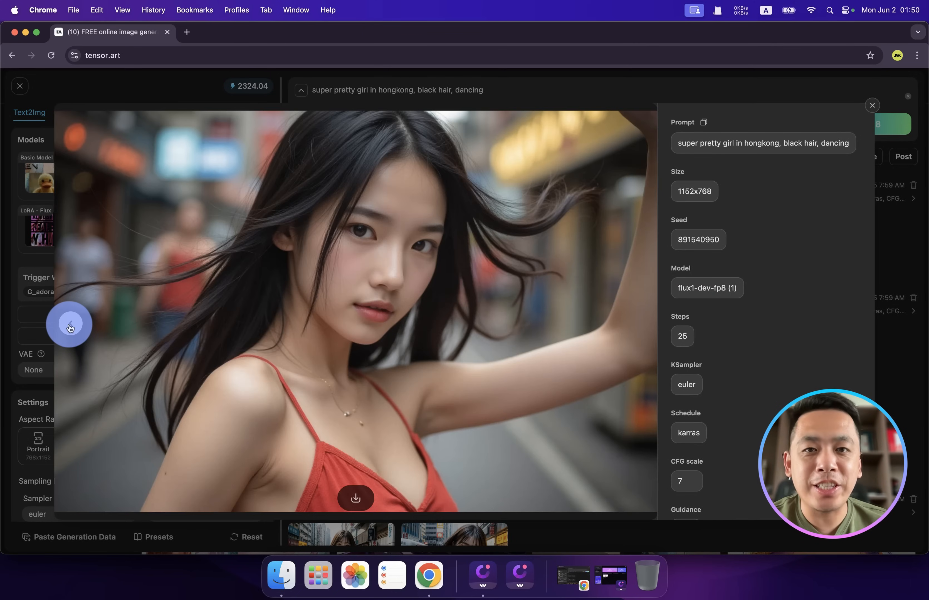
Step back to the previous Hong Kong dancing image in the viewer.
click(639, 324)
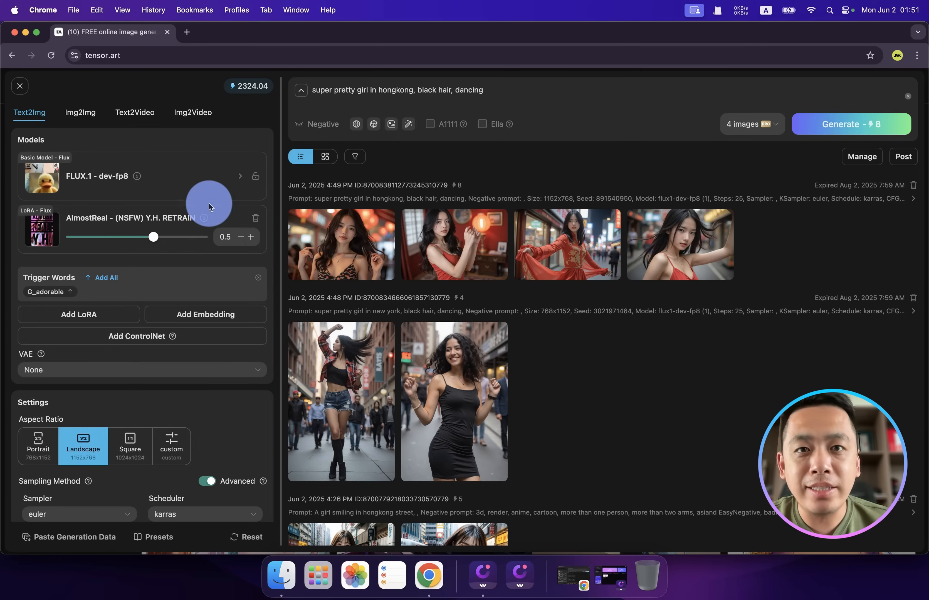
mouse_move(200, 175)
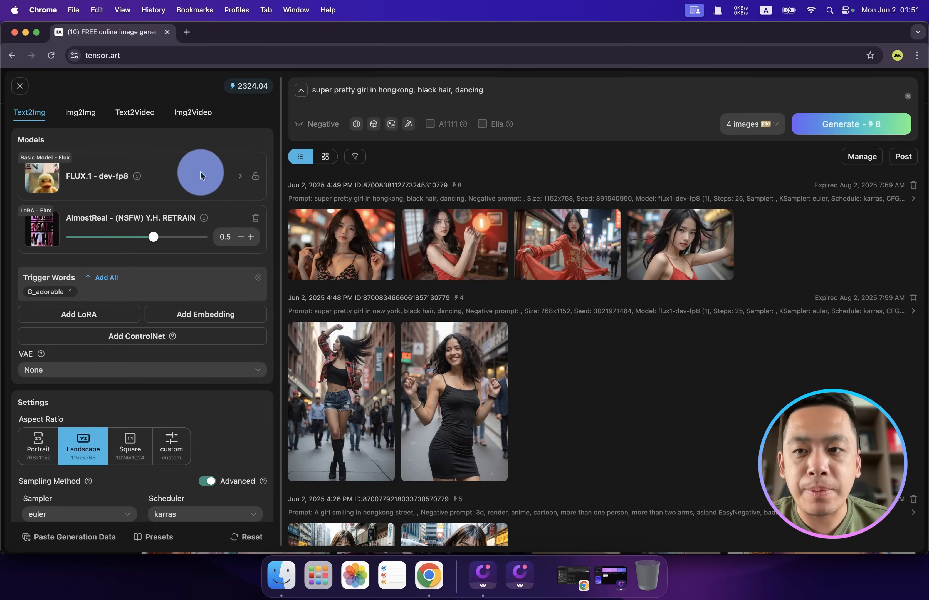
mouse_move(200, 335)
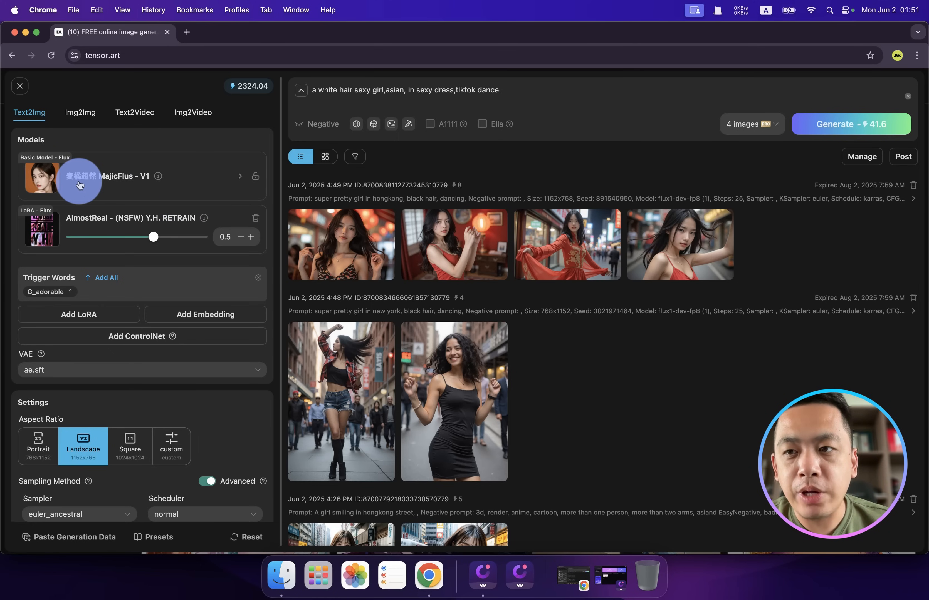
mouse_move(80, 185)
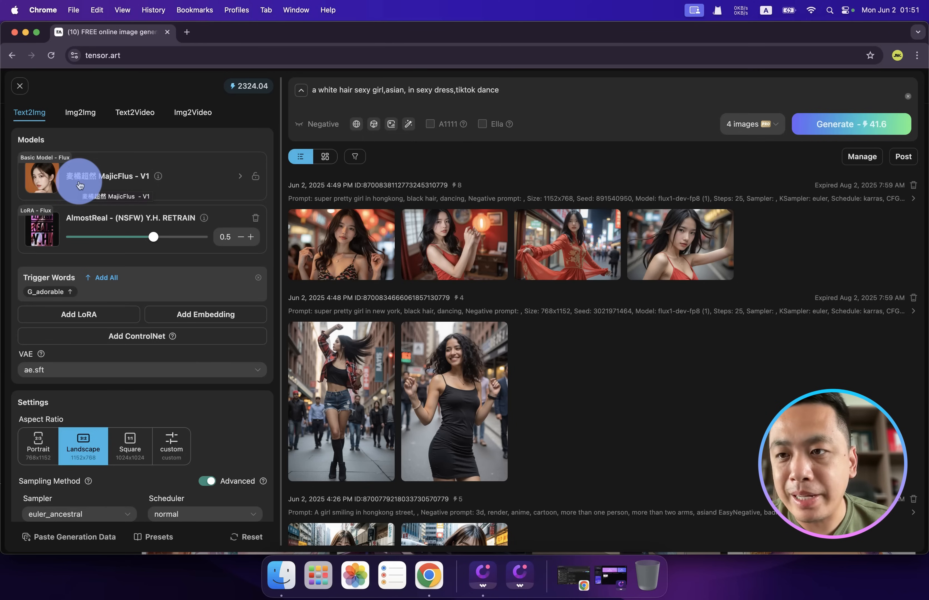
mouse_move(84, 227)
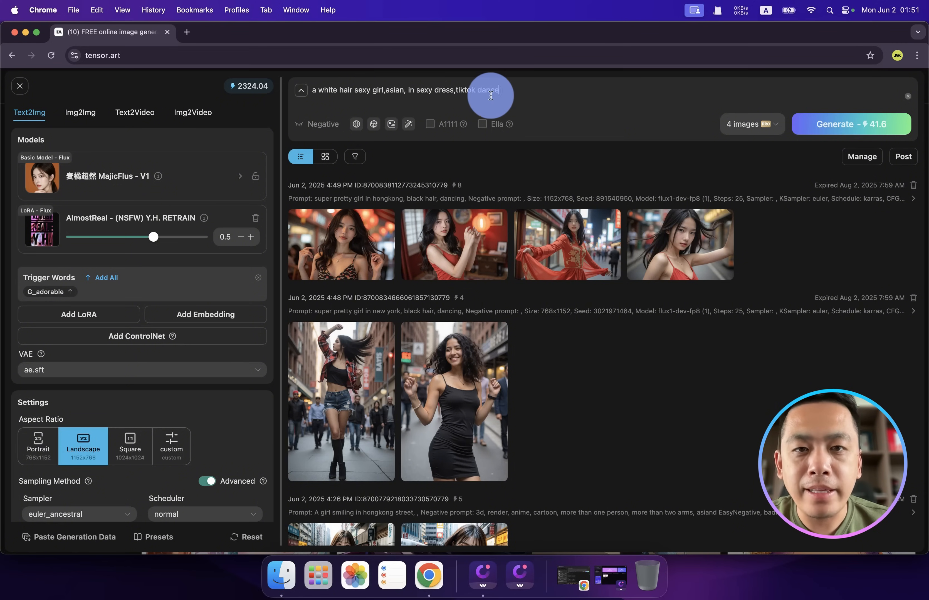
mouse_move(616, 115)
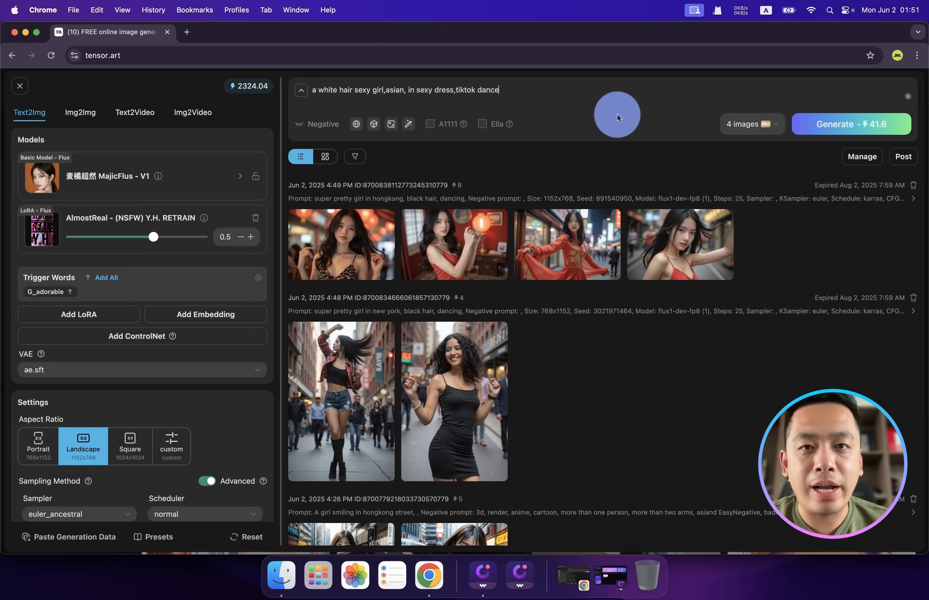
mouse_move(745, 112)
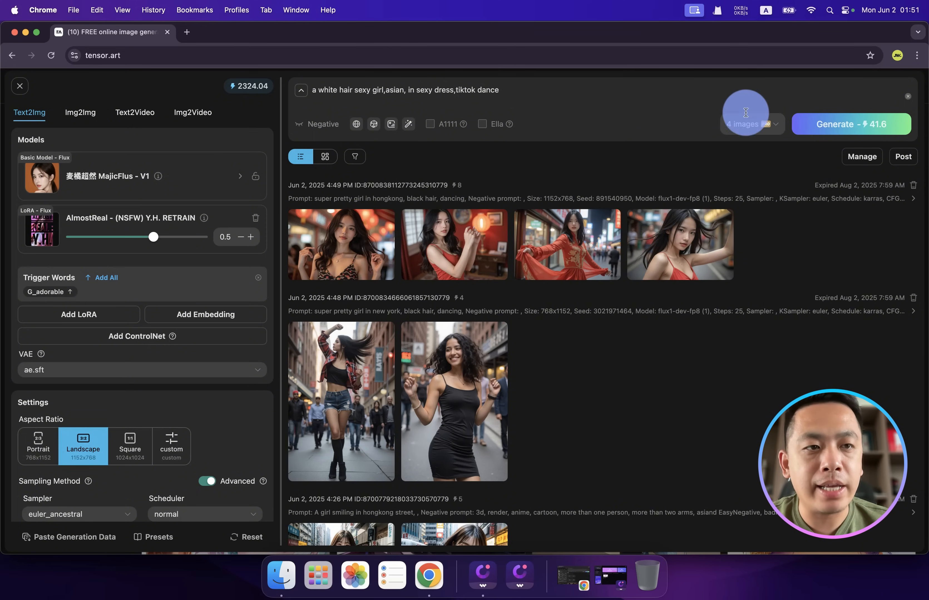
Generate the white-haired girl TikTok dance batch and browse the results enlarged.
click(849, 124)
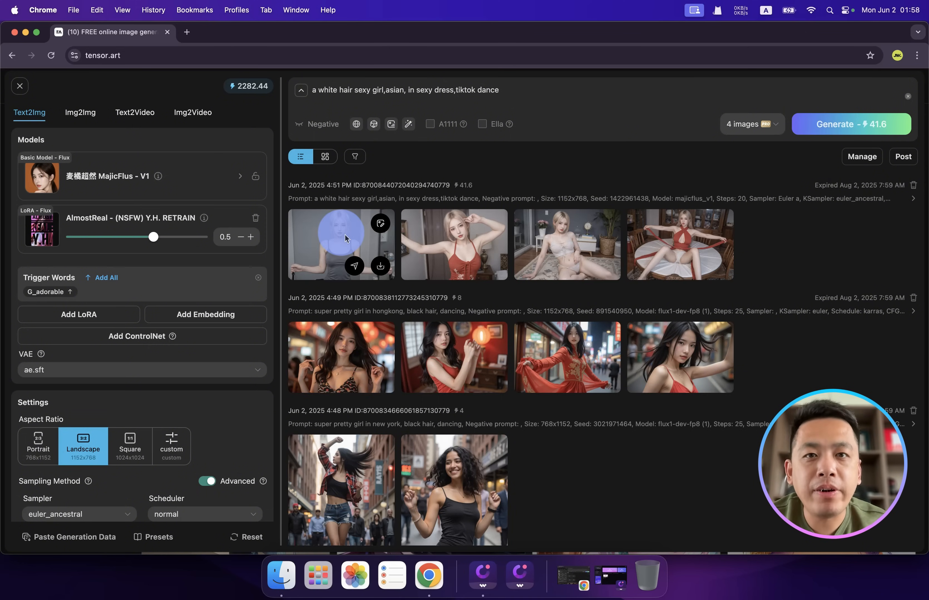
click(340, 244)
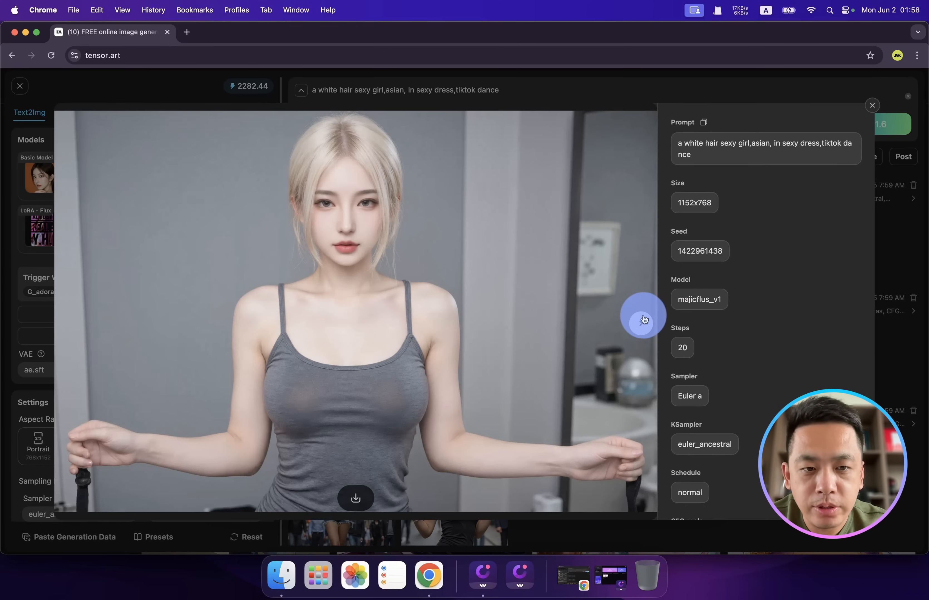
click(642, 319)
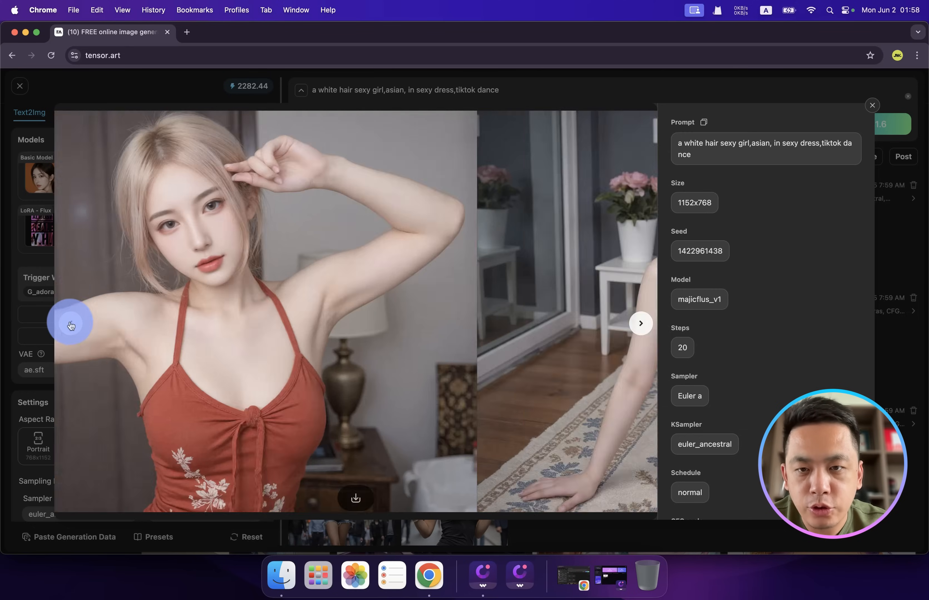
click(640, 323)
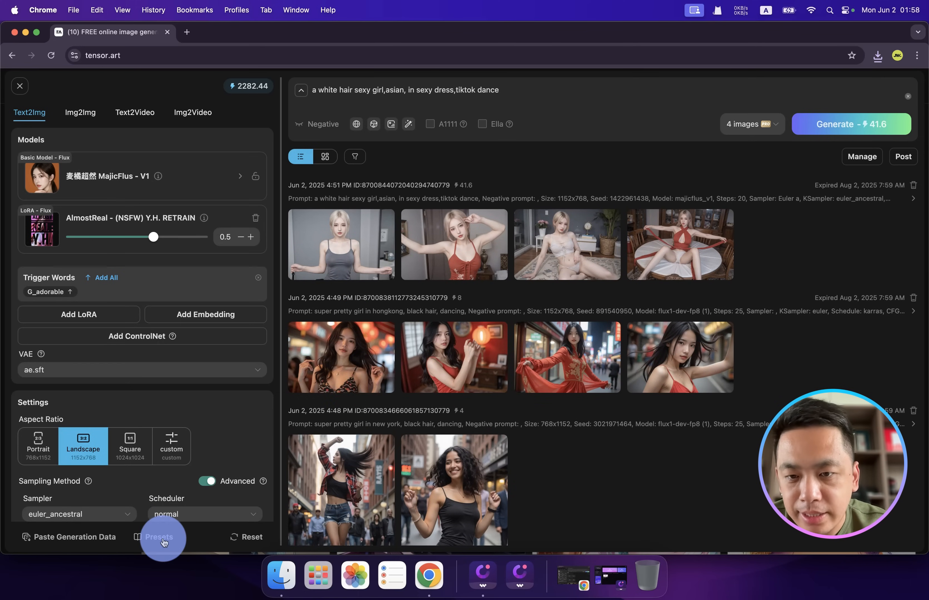
Load a saved generation preset and step through the cyberpunk white-haired girl images.
click(159, 537)
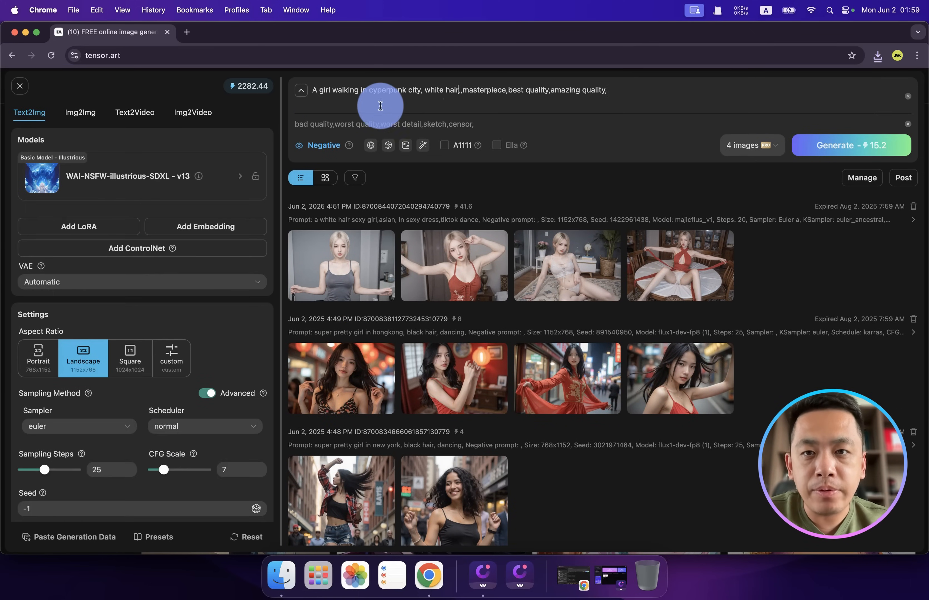
mouse_move(404, 105)
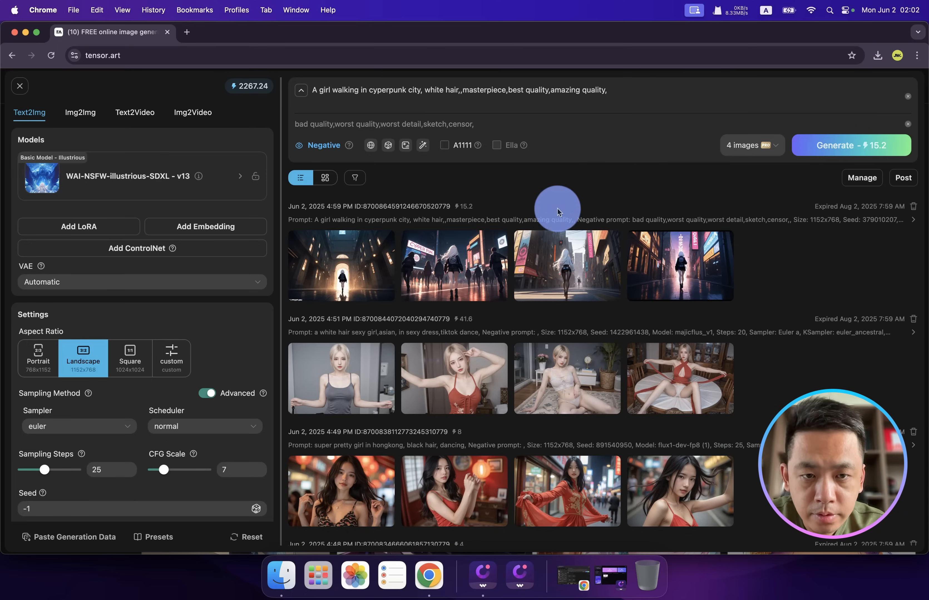
mouse_move(347, 267)
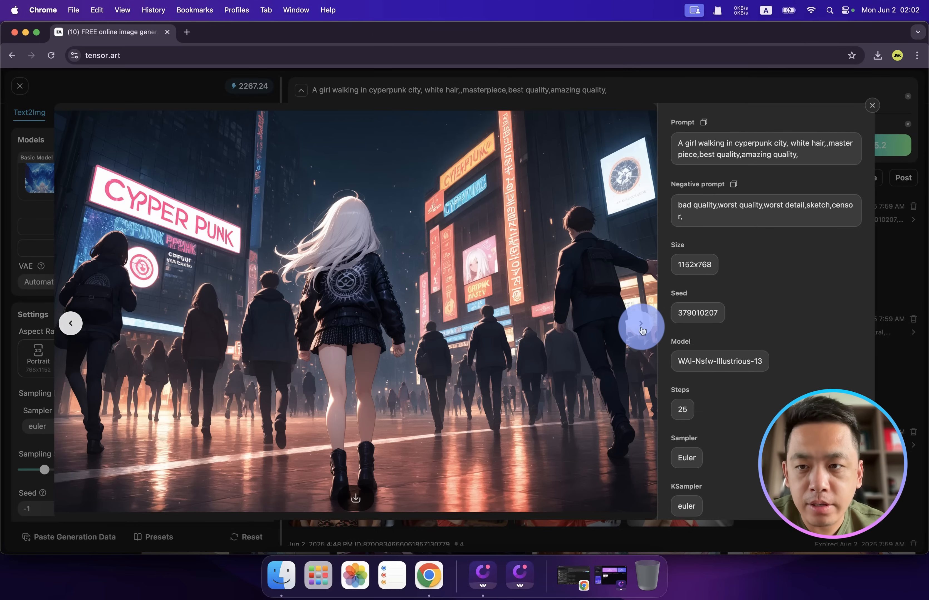
mouse_move(109, 206)
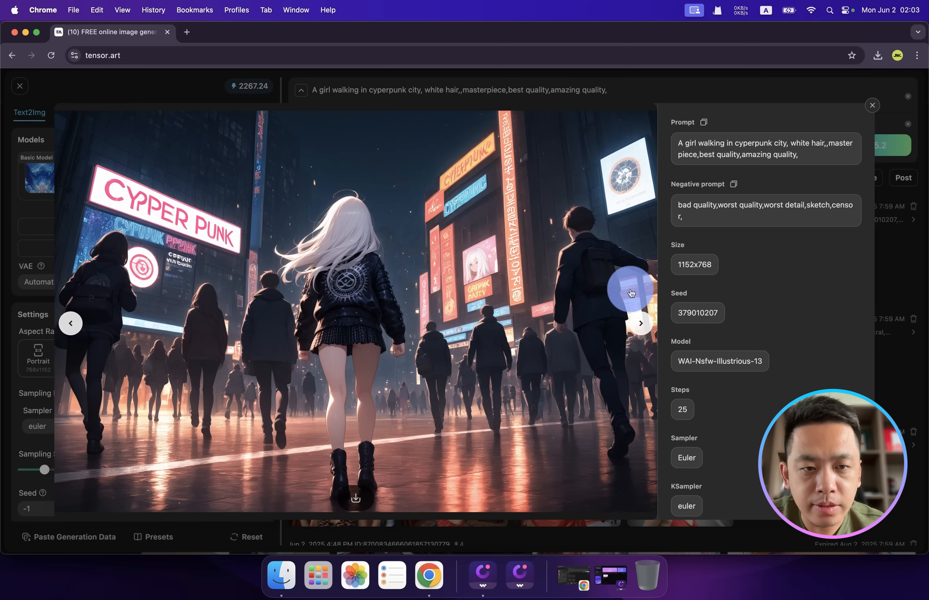
click(640, 323)
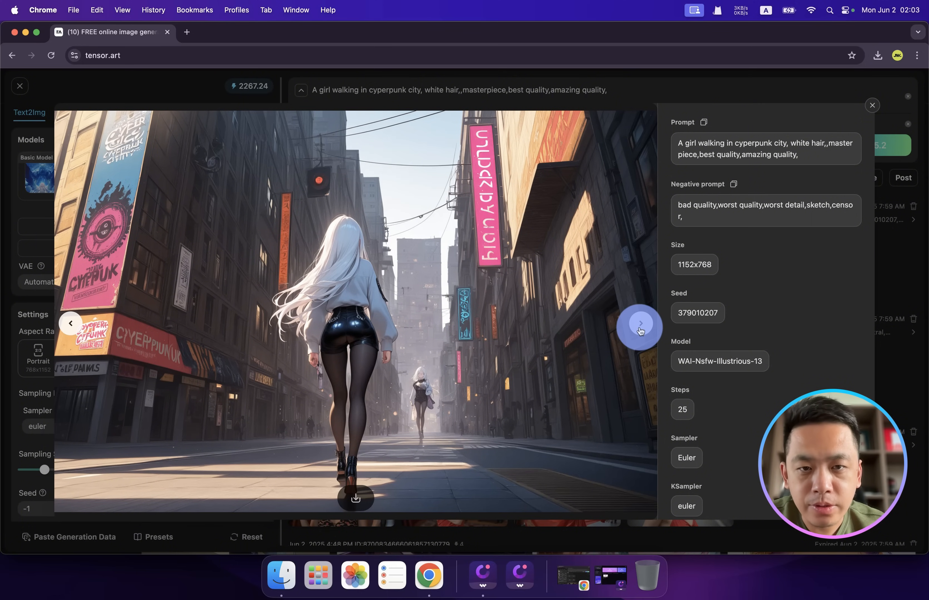
click(639, 326)
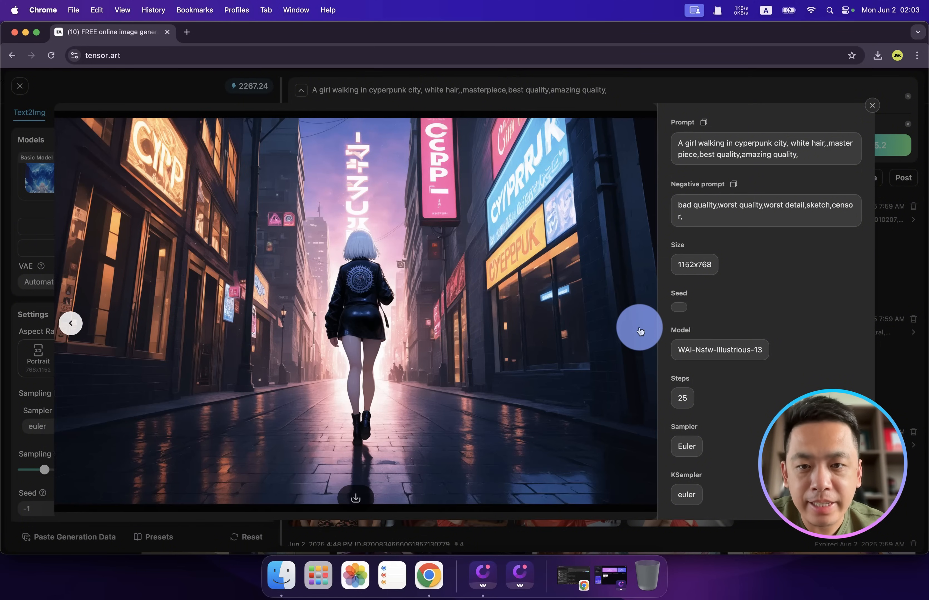
click(679, 307)
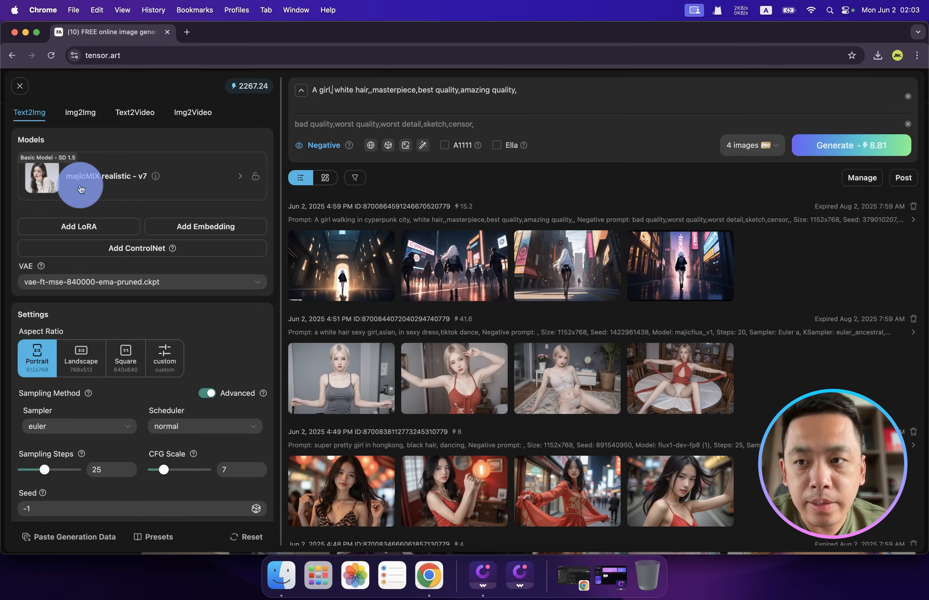
mouse_move(126, 186)
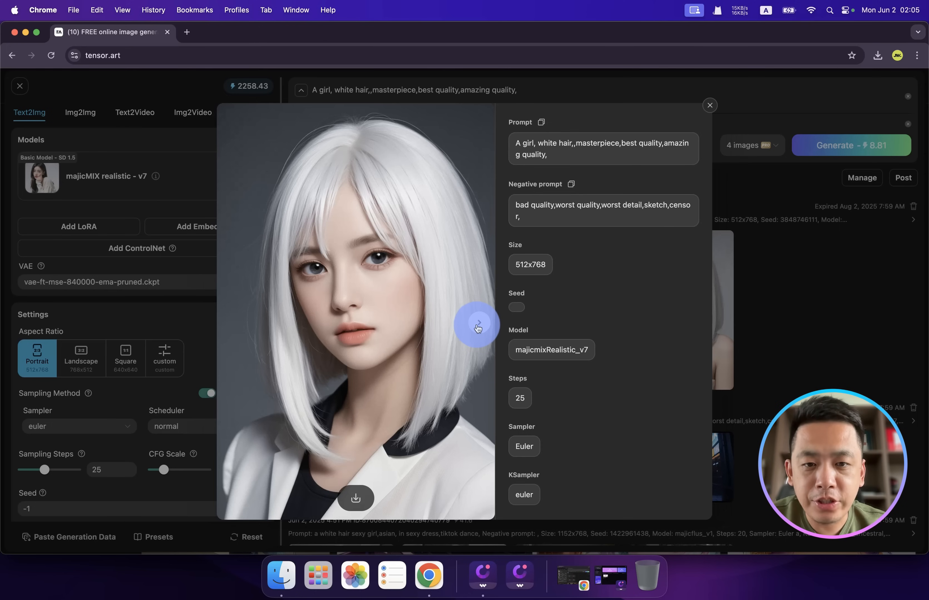
Show the next realistic white-haired portrait in the viewer.
click(477, 329)
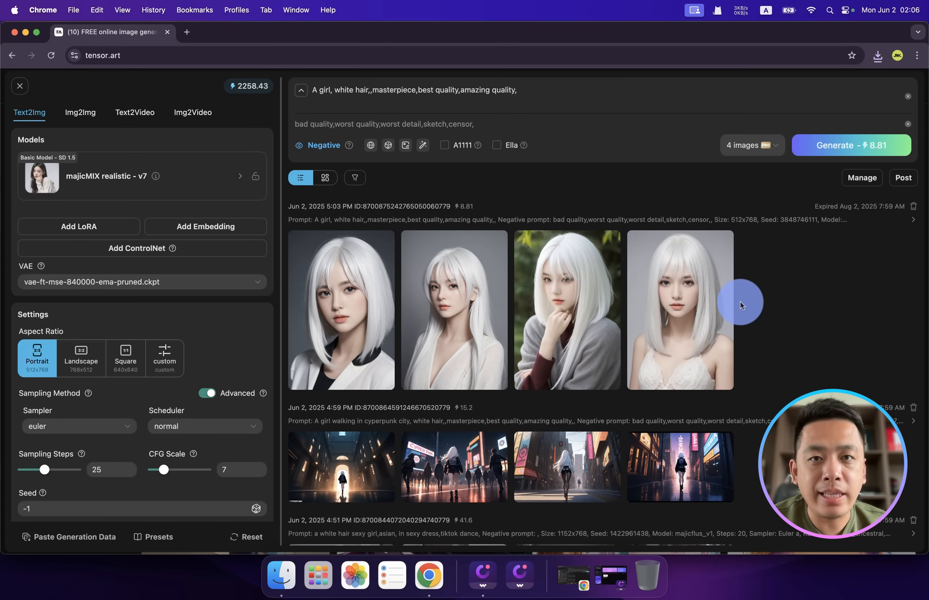
Switch to Img2Video with a single starting frame and upload the white-haired portrait.
click(192, 113)
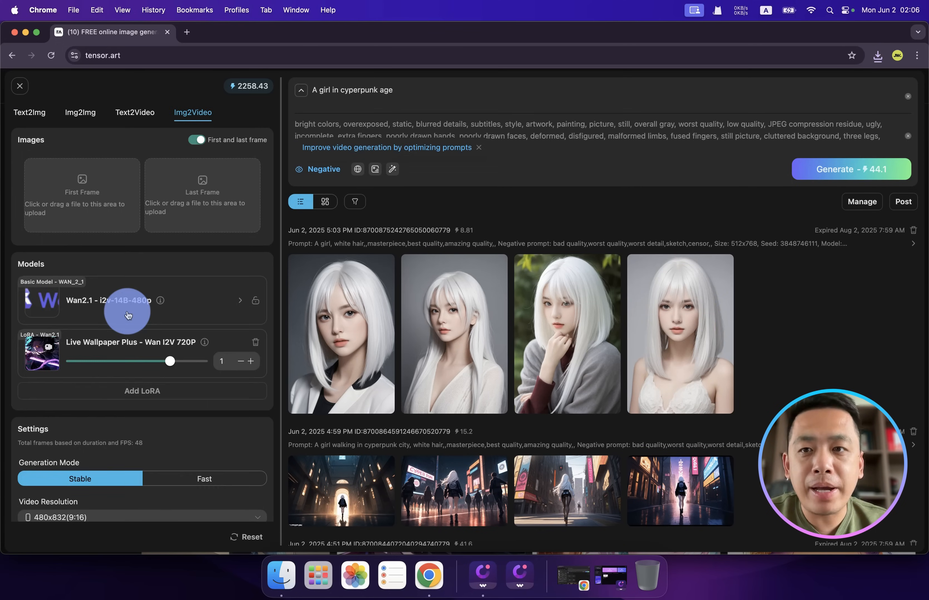
mouse_move(153, 148)
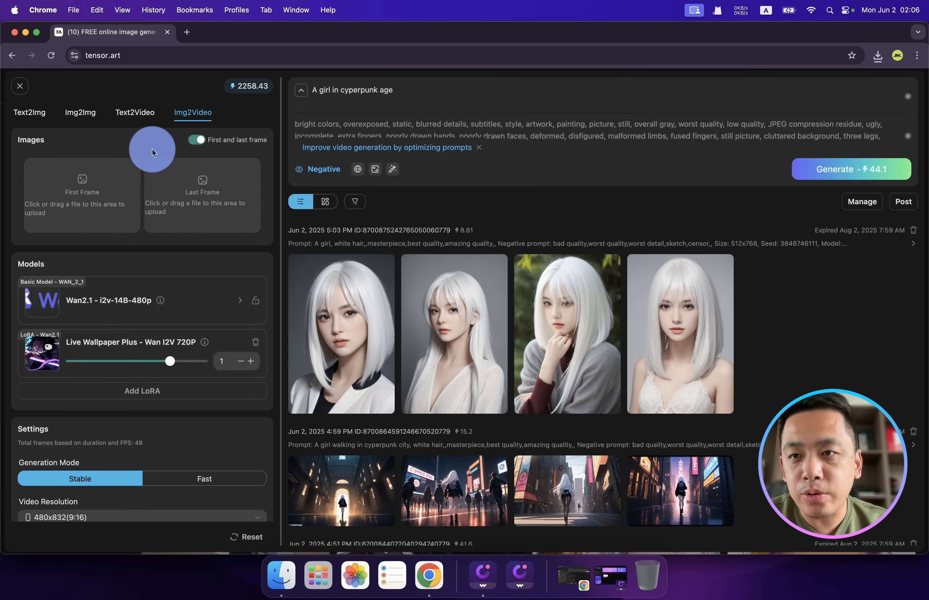
mouse_move(192, 112)
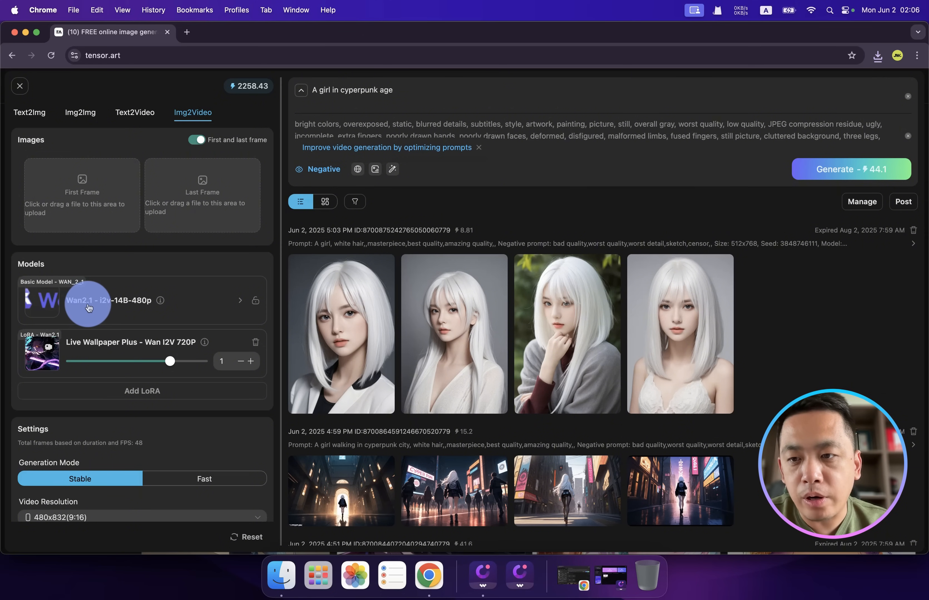
mouse_move(73, 352)
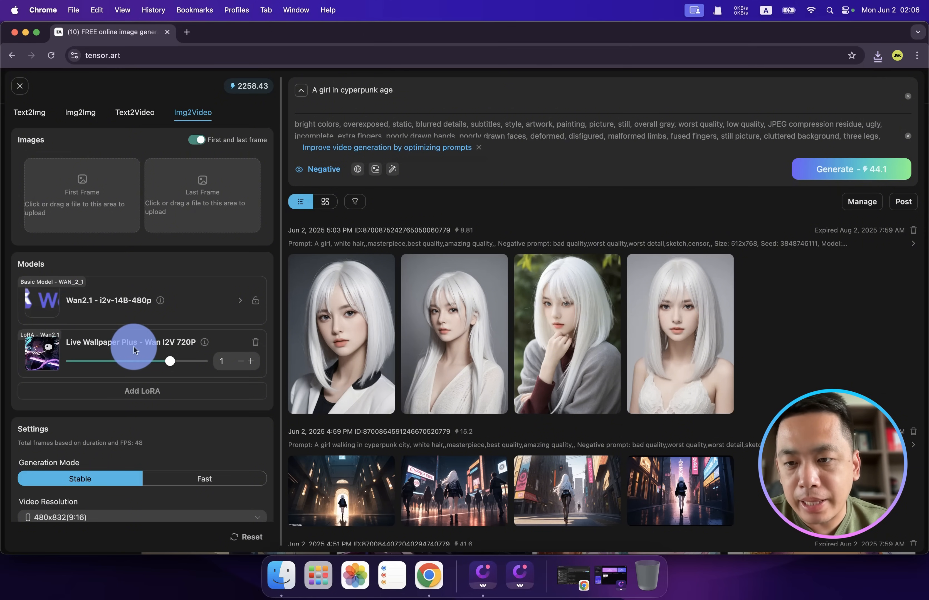
mouse_move(154, 144)
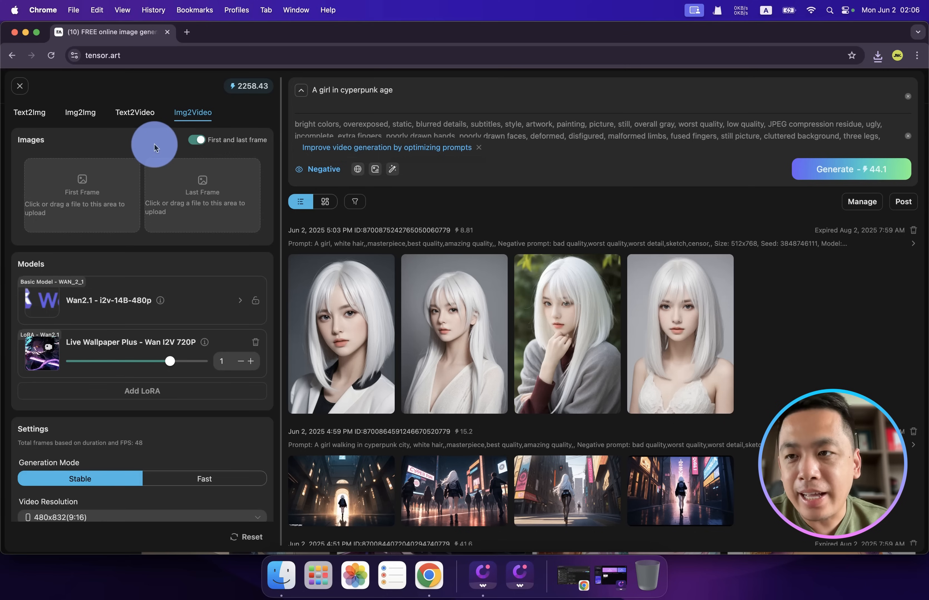
mouse_move(251, 142)
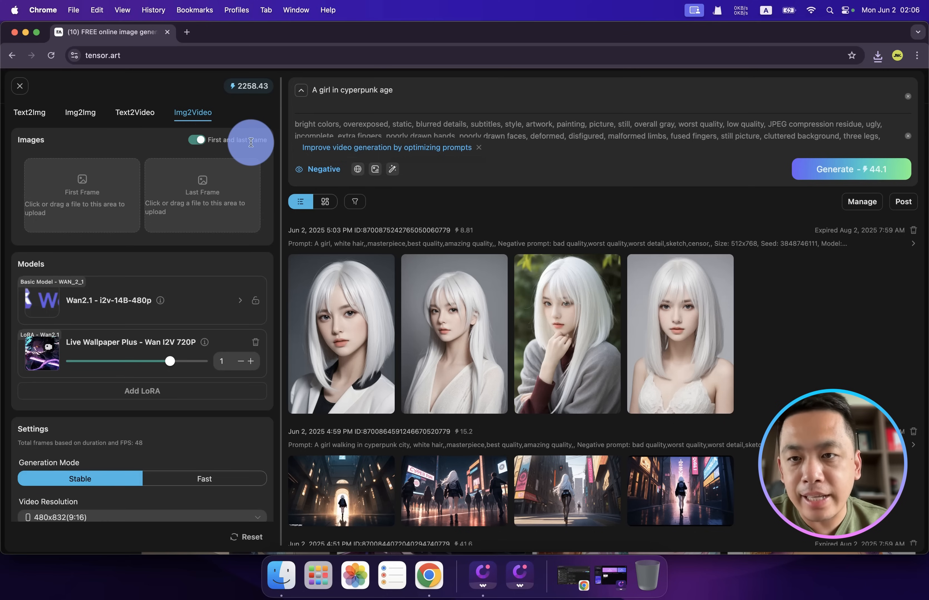
click(196, 140)
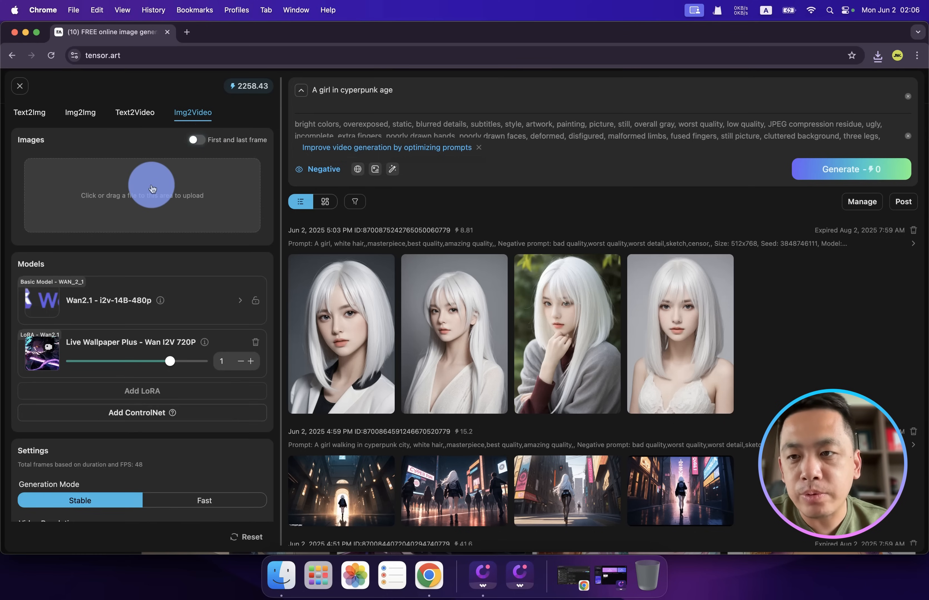
click(142, 194)
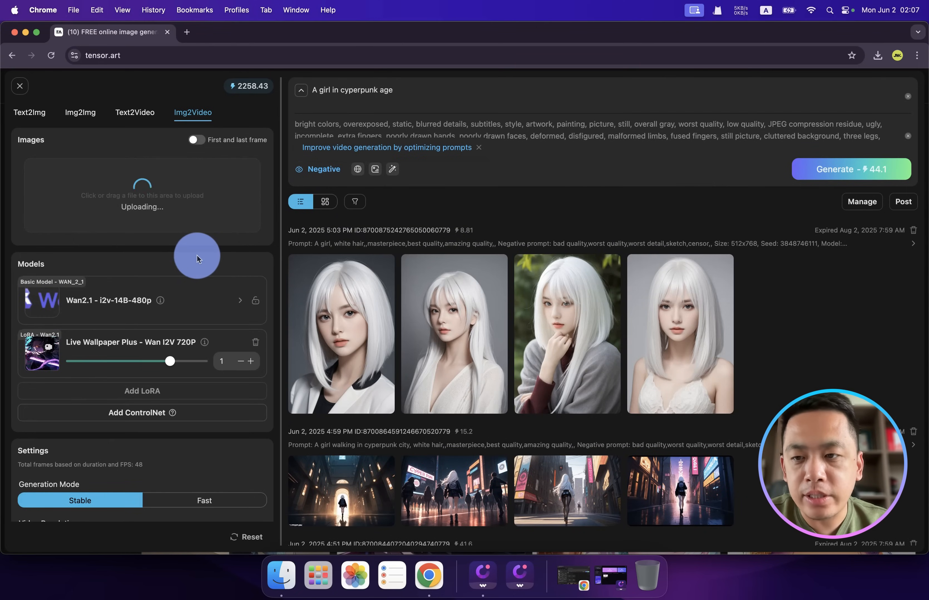
scroll(down, 3)
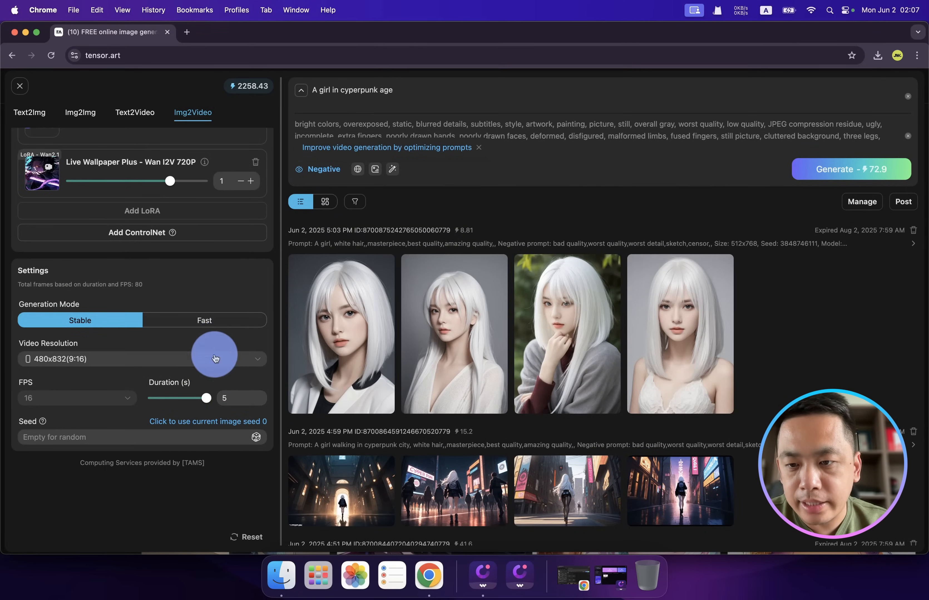
scroll(up, 3)
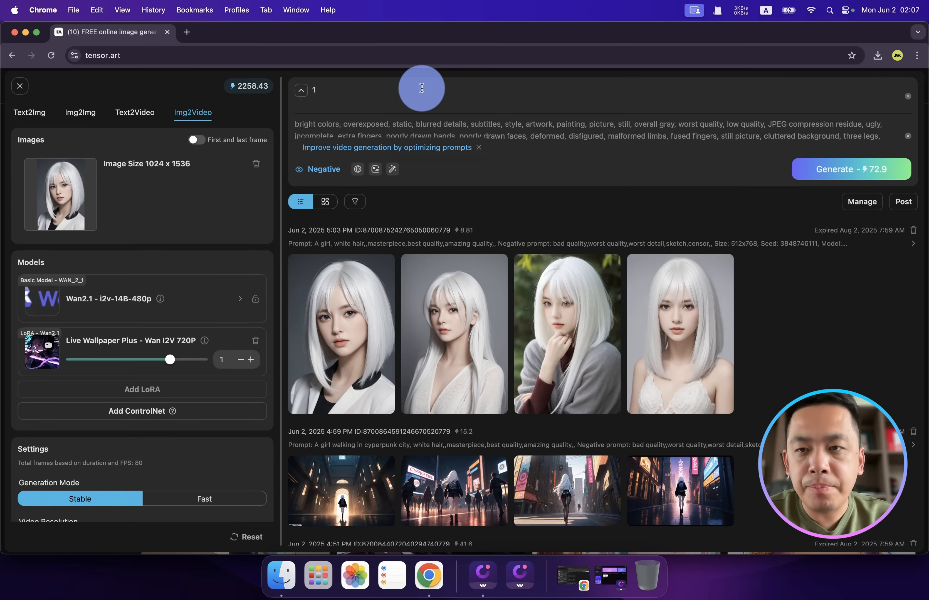
Generate the '1080P,1 girl, super pretty' video, download it and return home.
click(314, 90)
text(080P,1 girl, super pretty,)
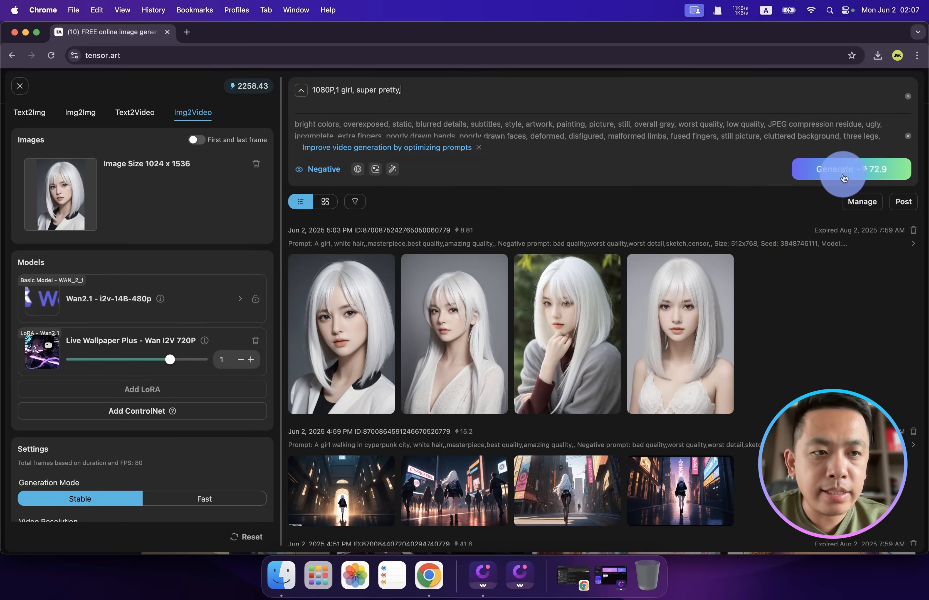
click(29, 112)
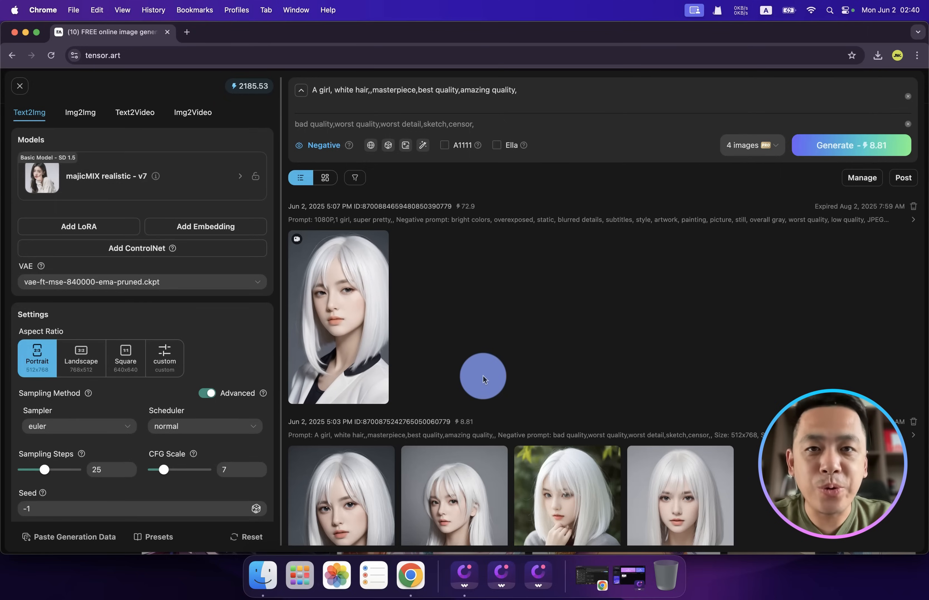
mouse_move(373, 249)
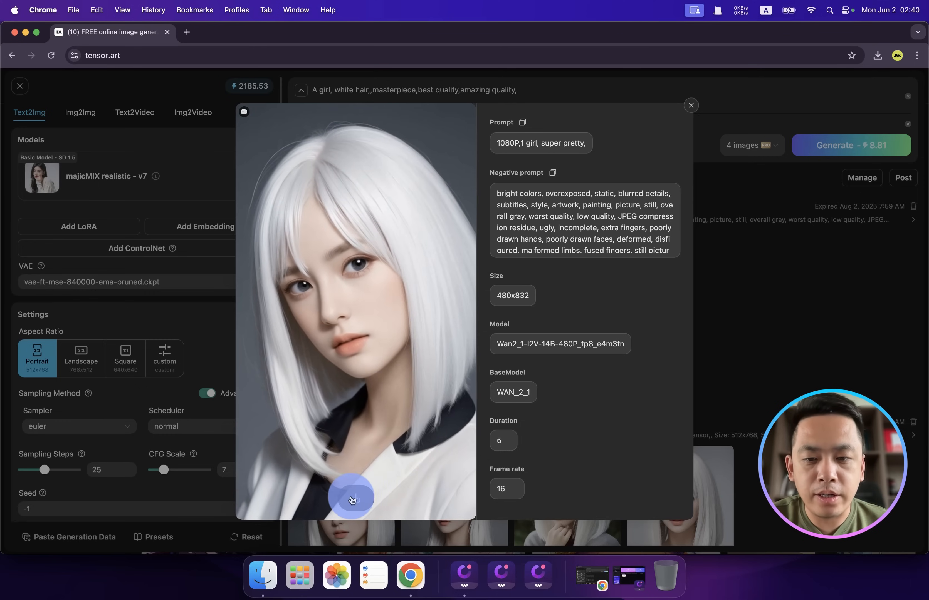
click(691, 105)
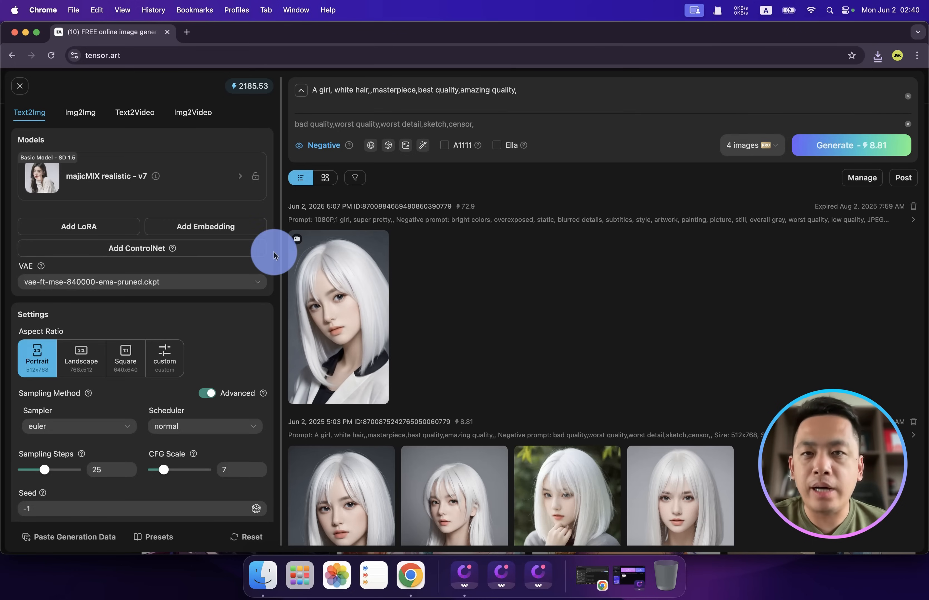
mouse_move(291, 239)
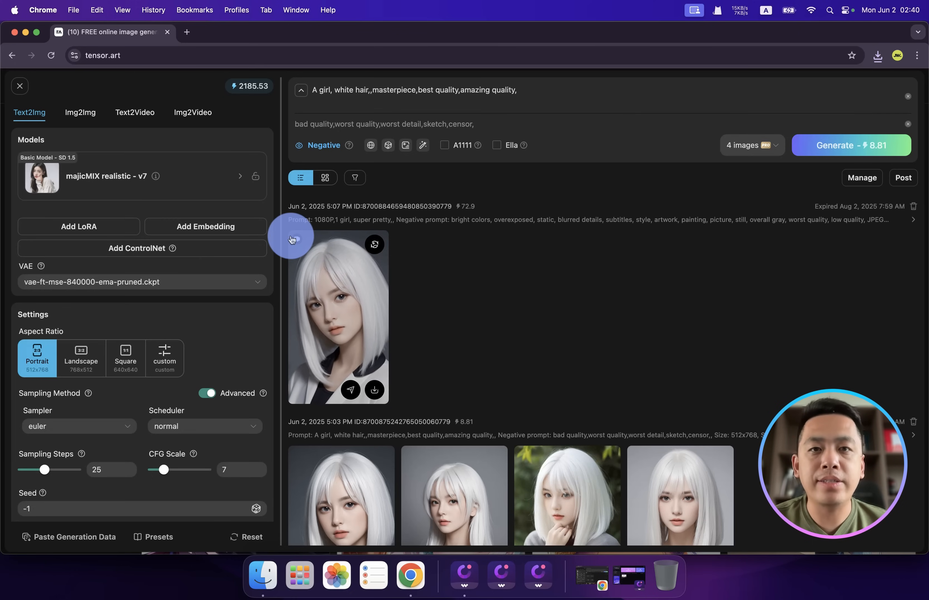
click(19, 86)
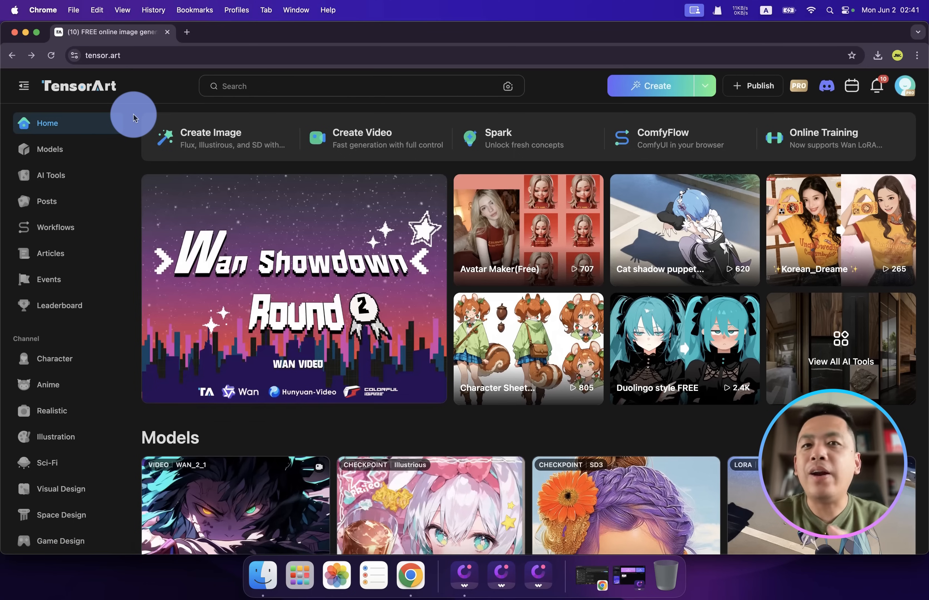